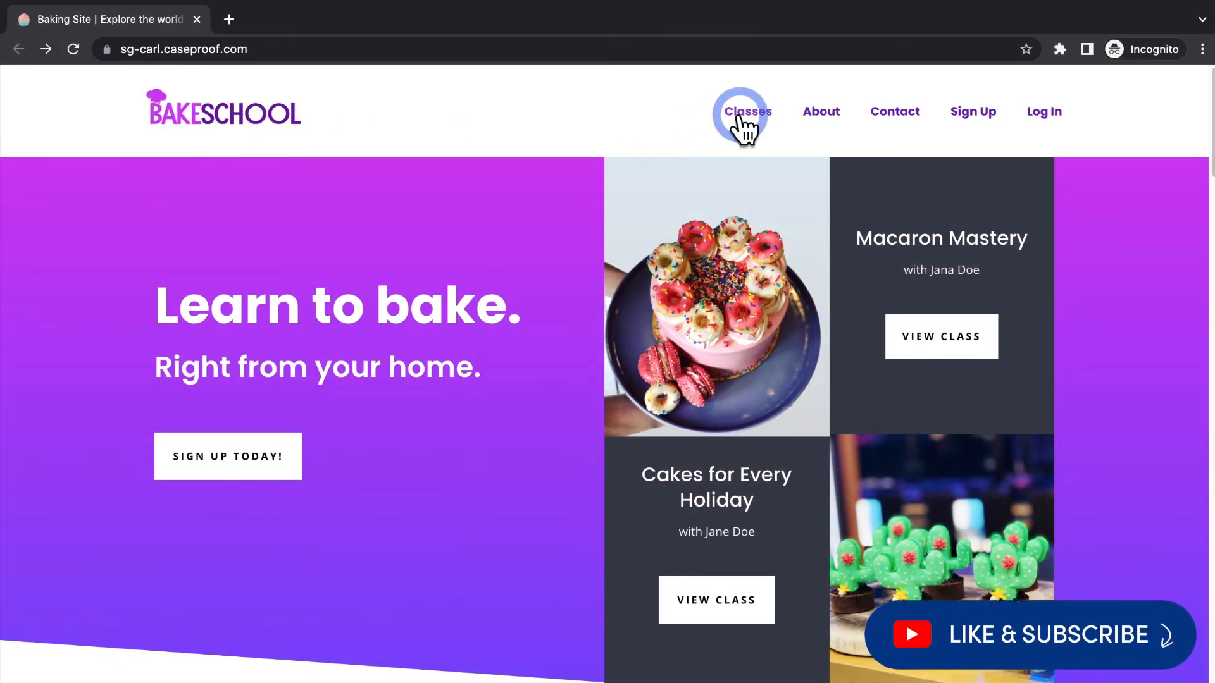
Step: Visit Classes while logged out and scroll the A Promo page it redirects to
{"action": "left_click", "coordinate": [747, 110]}
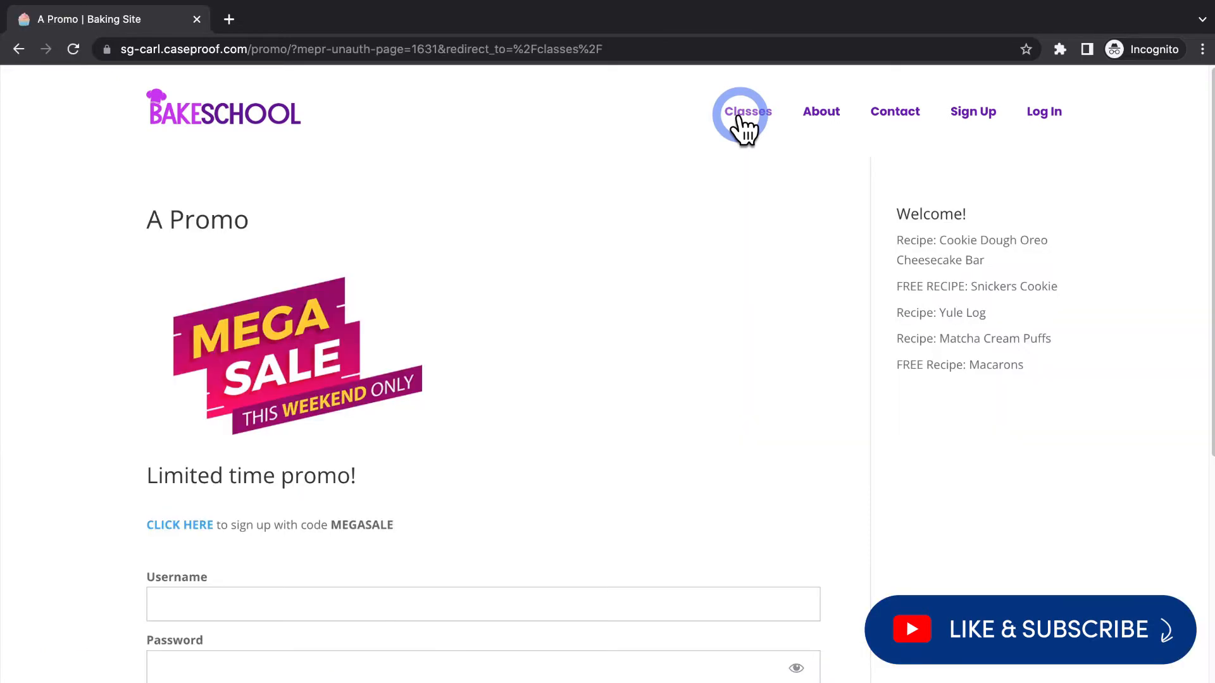
{"action": "scroll", "scroll_direction": "down", "scroll_amount": 3}
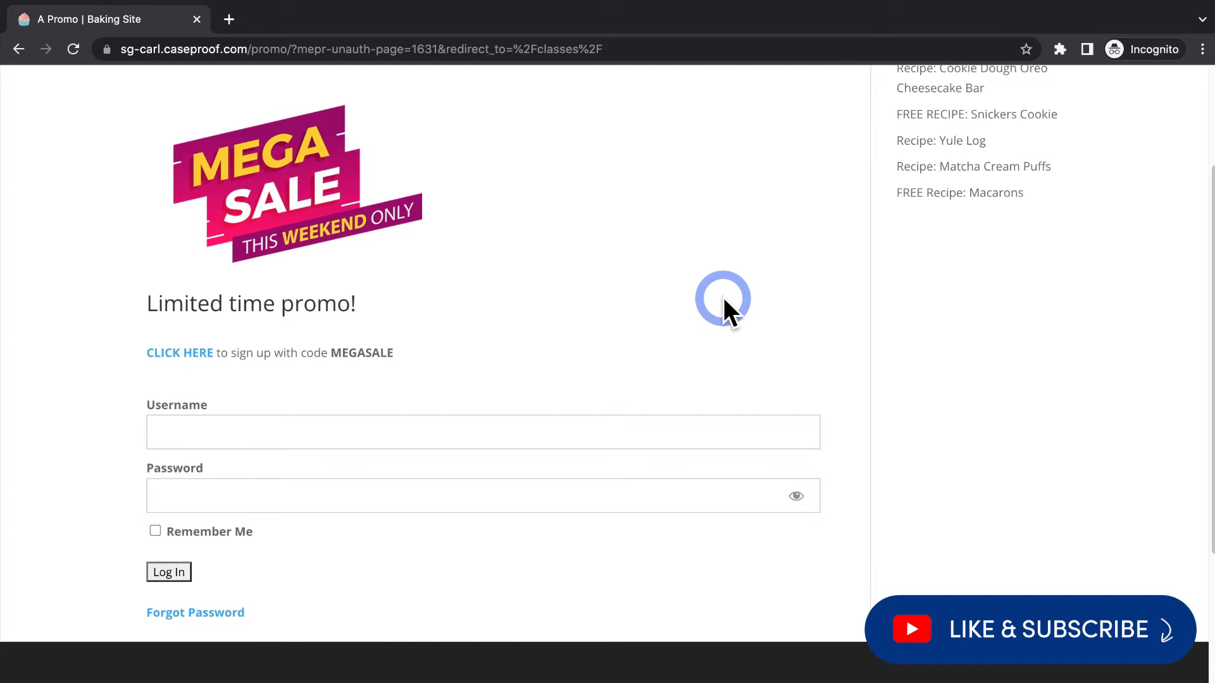
Step: Back in the admin, go to MemberPress Settings > Pages and scroll to Unauthorized Access
{"action": "left_click", "coordinate": [168, 572]}
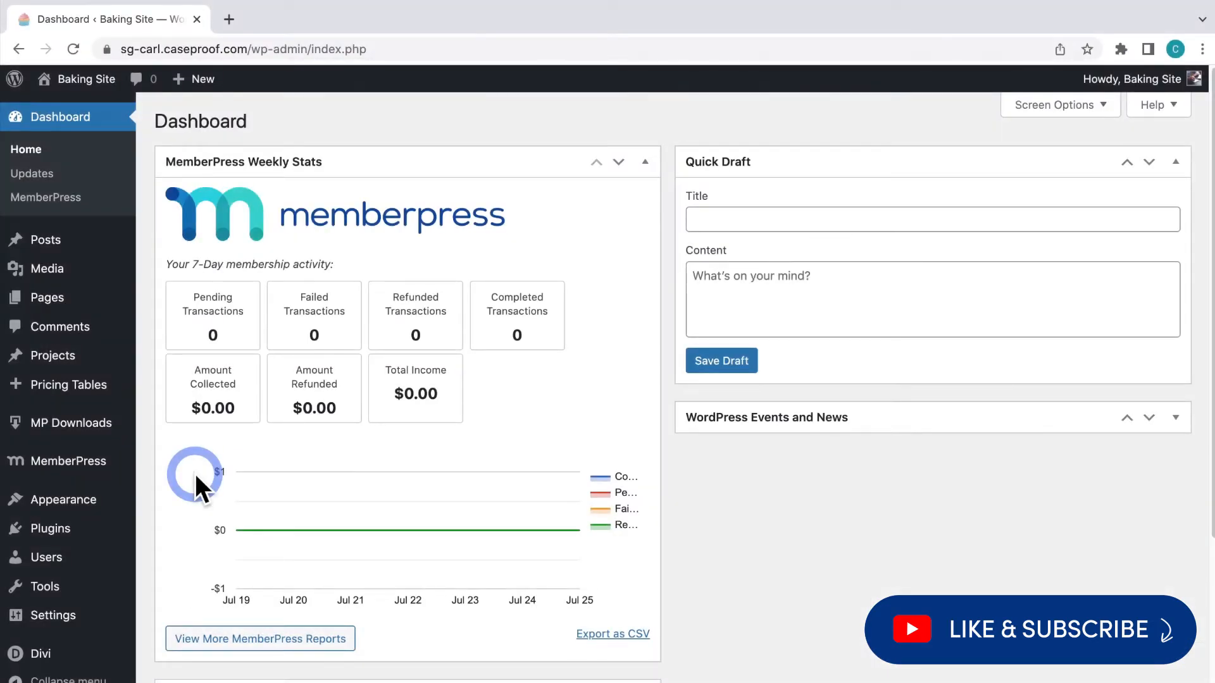
{"action": "left_click", "coordinate": [67, 461]}
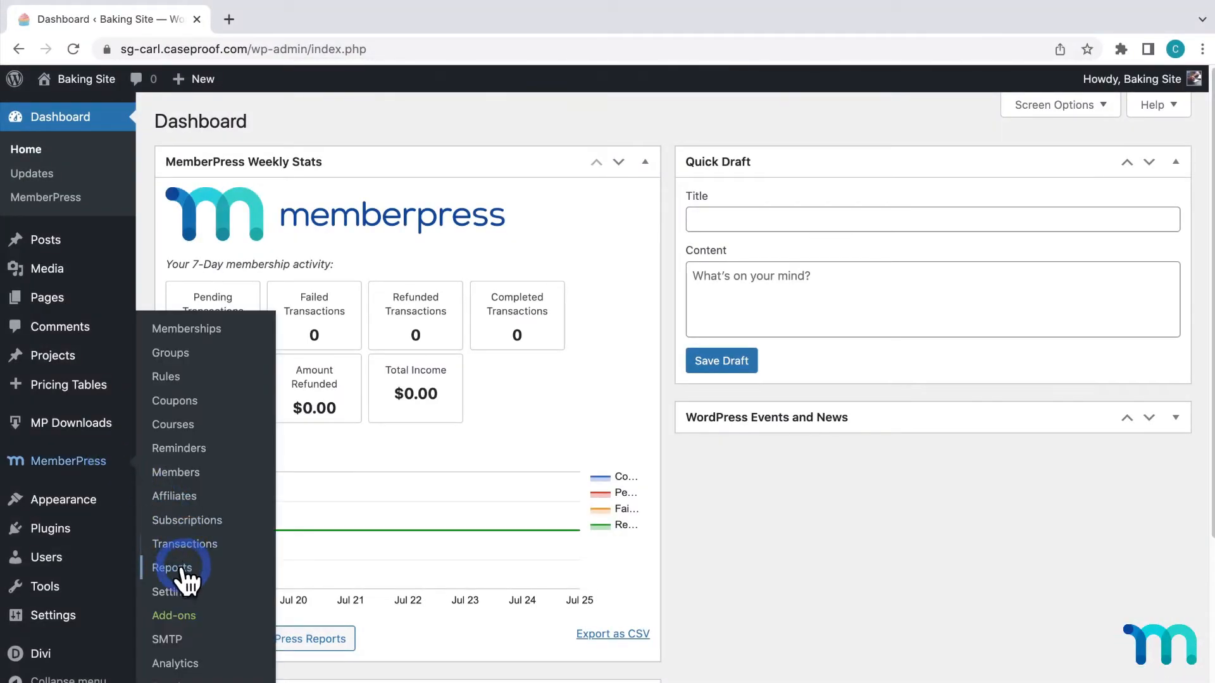
{"action": "left_click", "coordinate": [169, 592]}
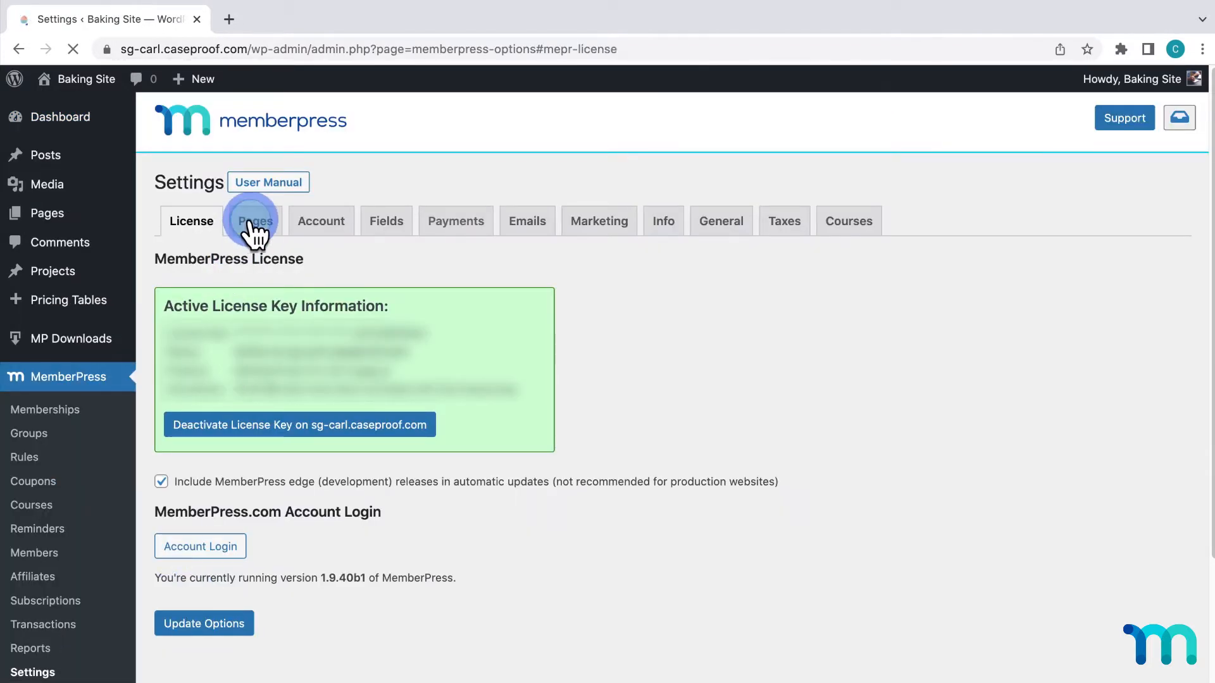
{"action": "left_click", "coordinate": [255, 221]}
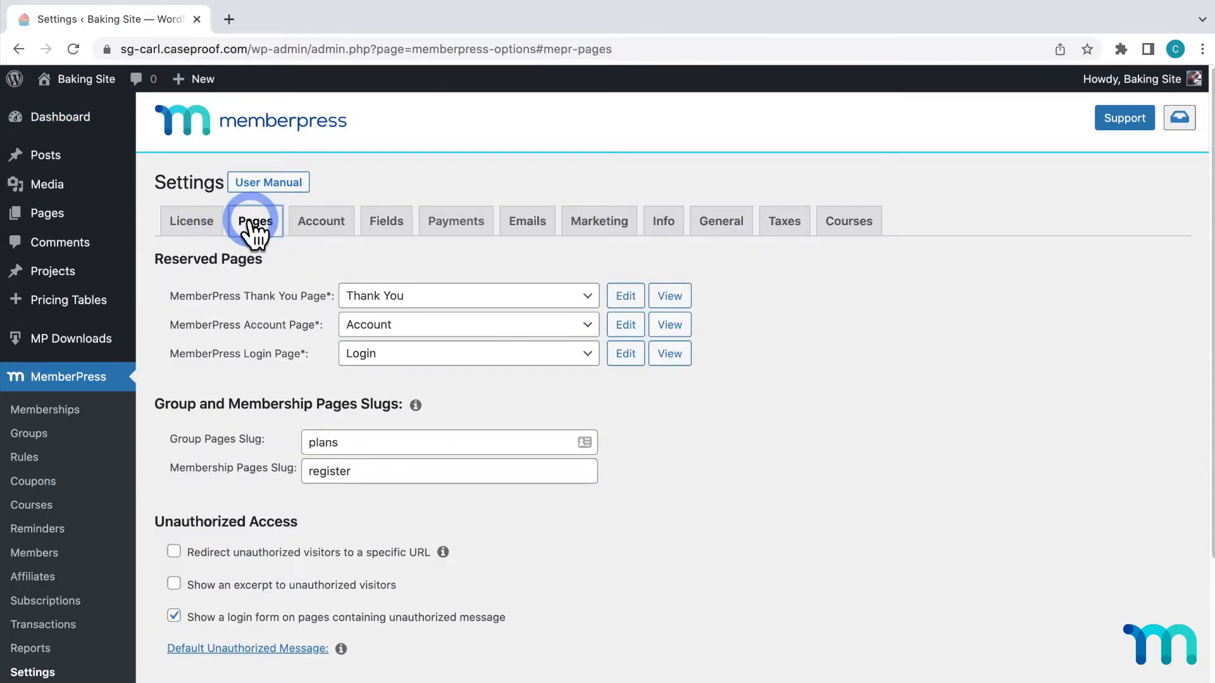
{"action": "scroll", "scroll_direction": "down", "scroll_amount": 3}
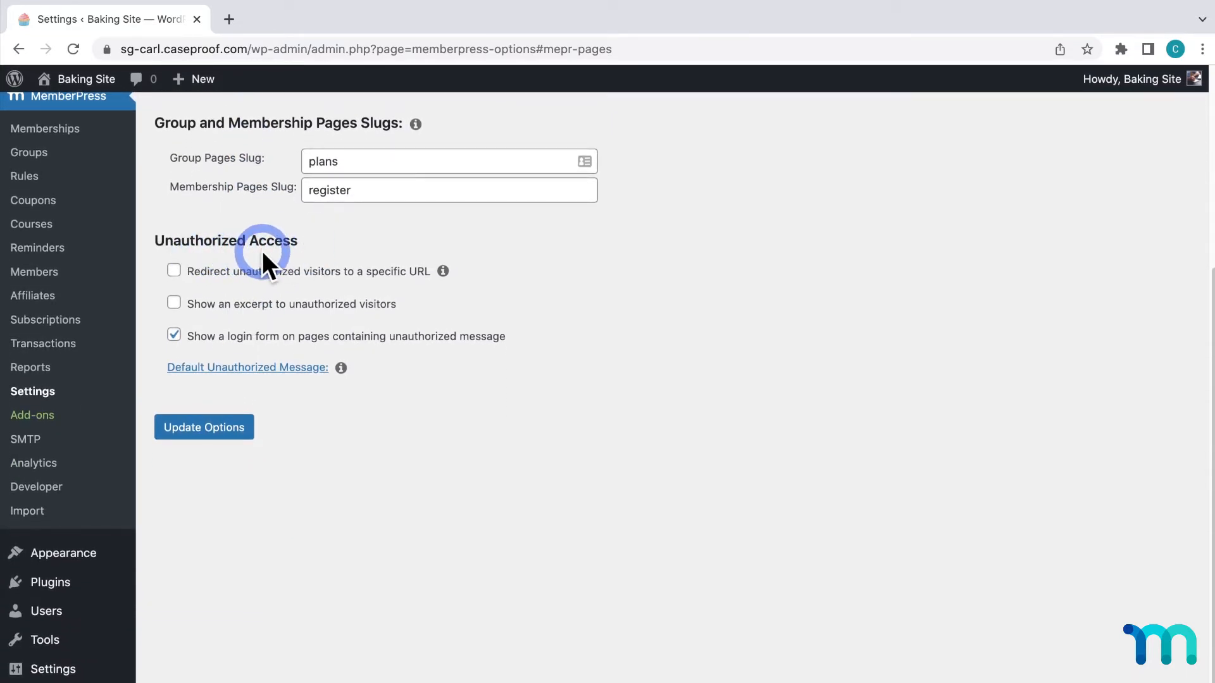
{"action": "mouse_move", "coordinate": [425, 276]}
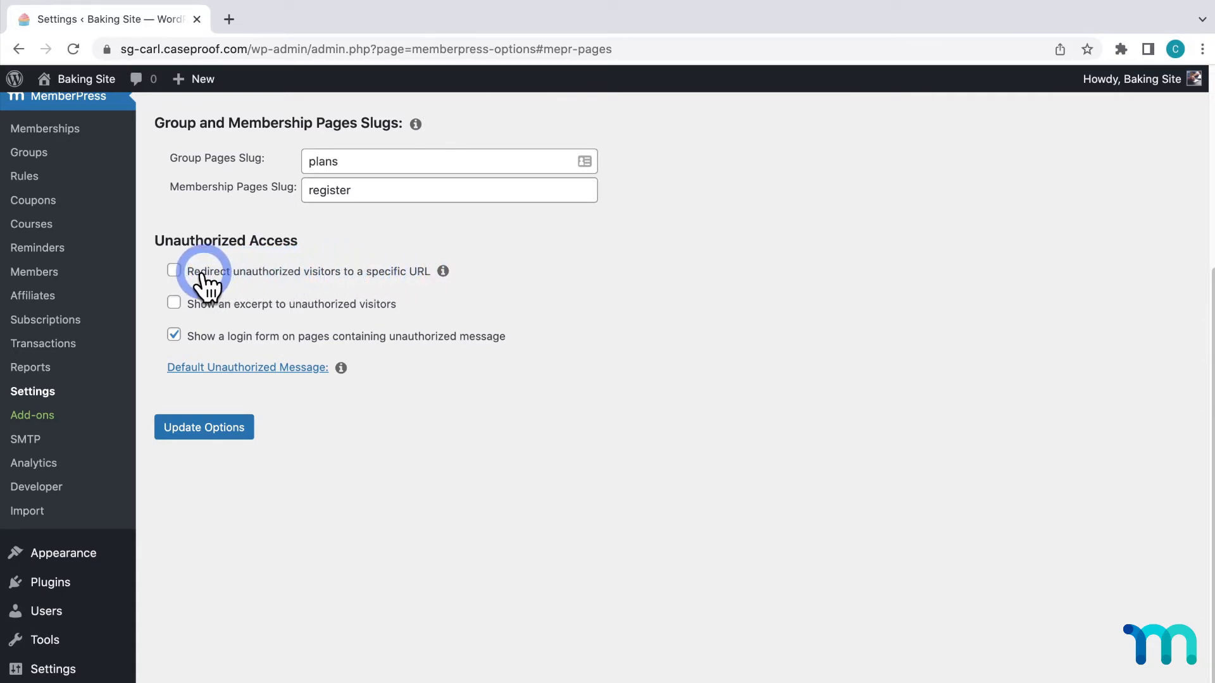
{"action": "mouse_move", "coordinate": [318, 376]}
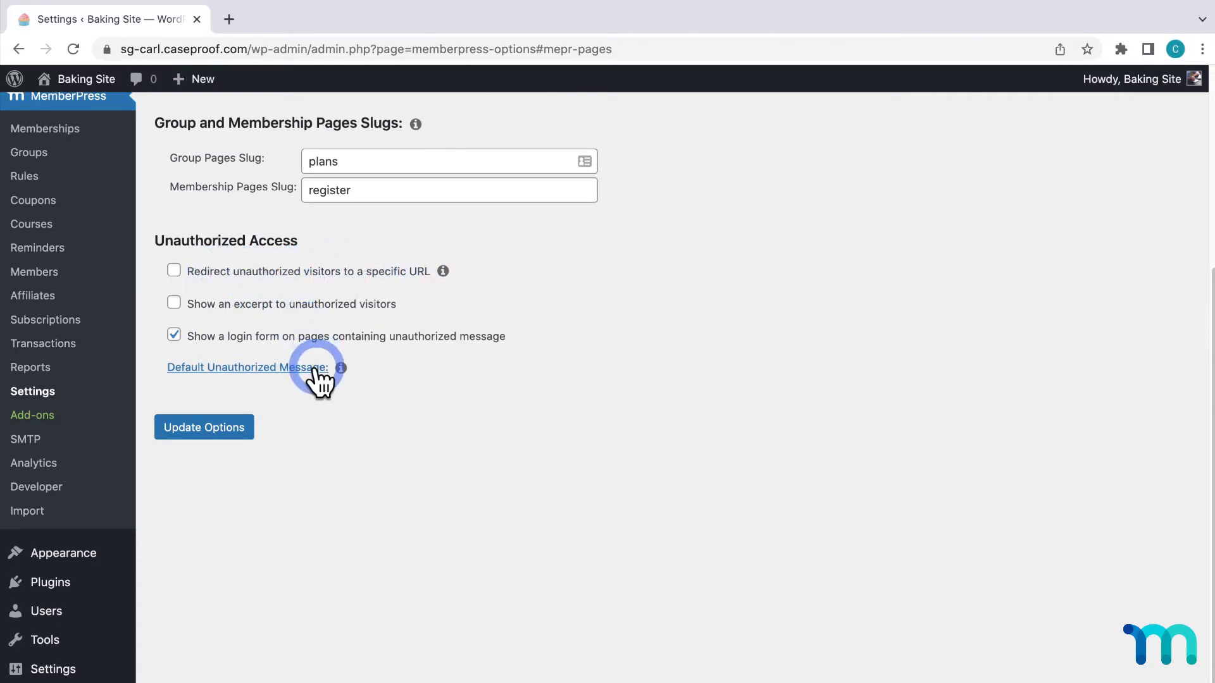
Step: Expand the Default Unauthorized Message editor reading 'You need a membership to access this content.'
{"action": "left_click", "coordinate": [247, 366]}
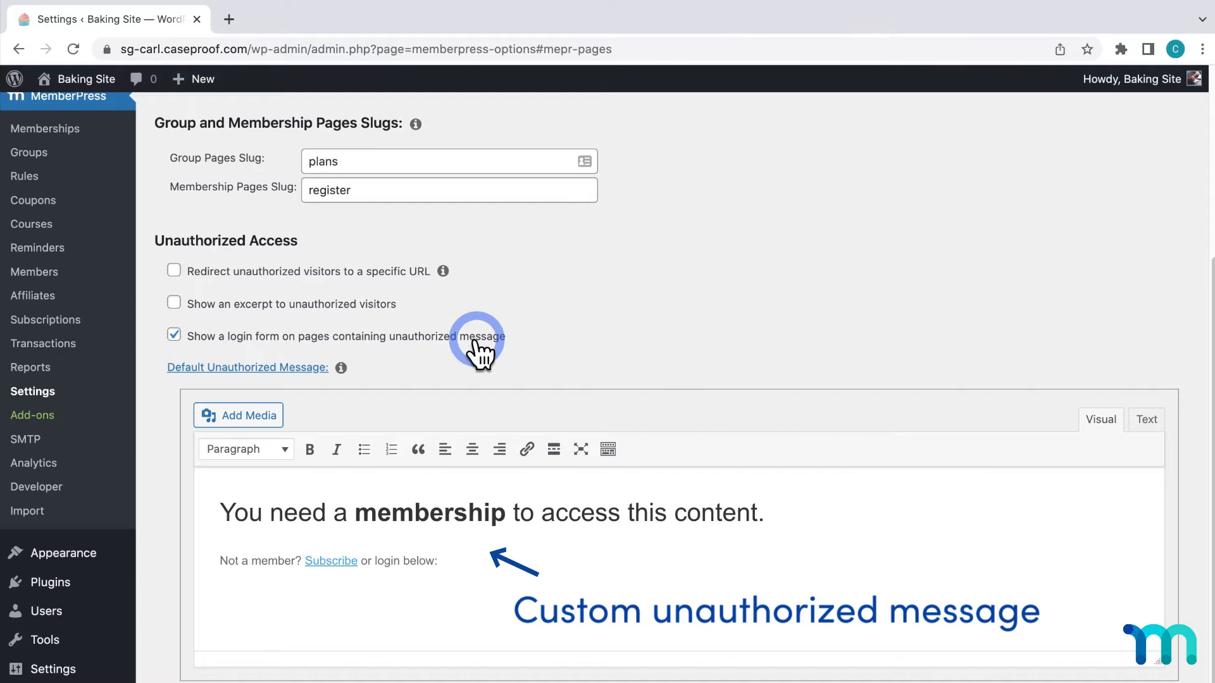
{"action": "mouse_move", "coordinate": [246, 387]}
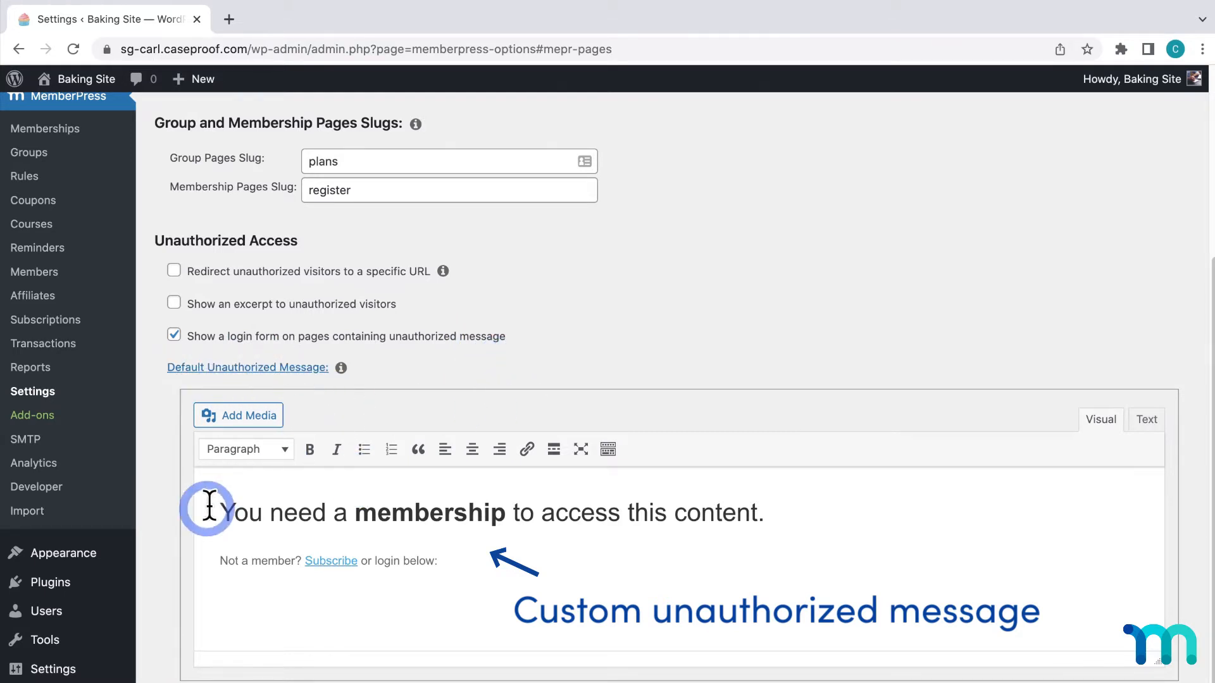
{"action": "mouse_move", "coordinate": [422, 581]}
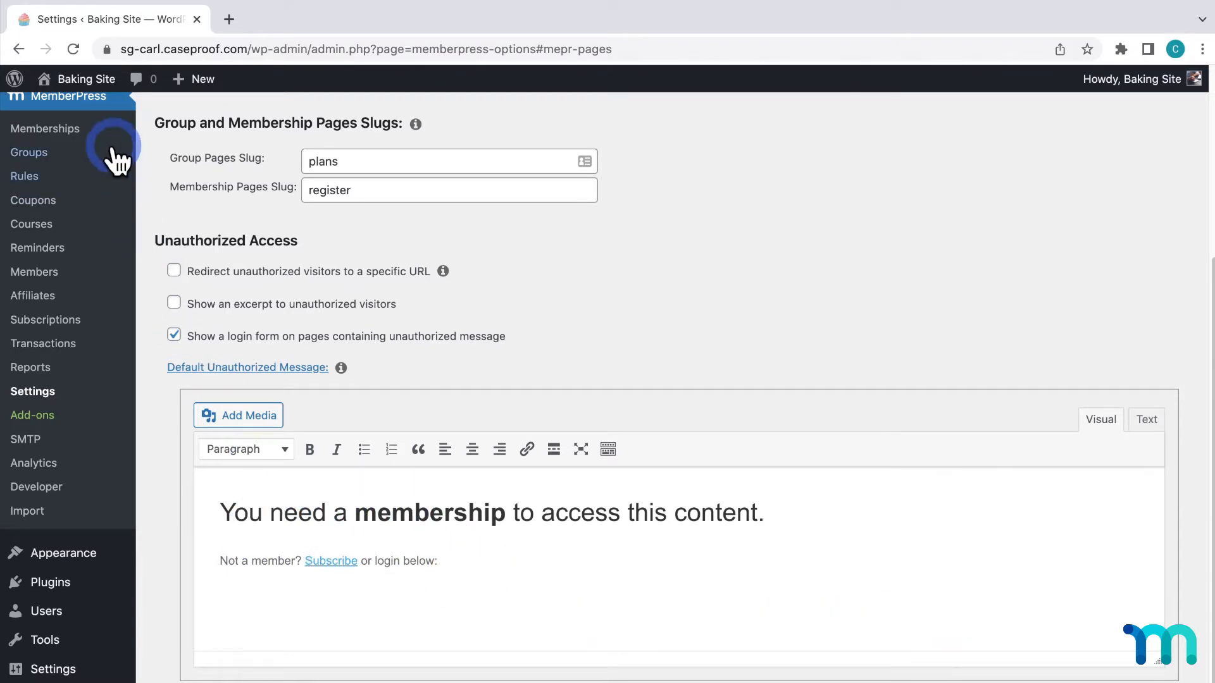
Step: Open the Bake School site in an incognito window from the admin bar's Visit Site link
{"action": "right_click", "coordinate": [116, 155]}
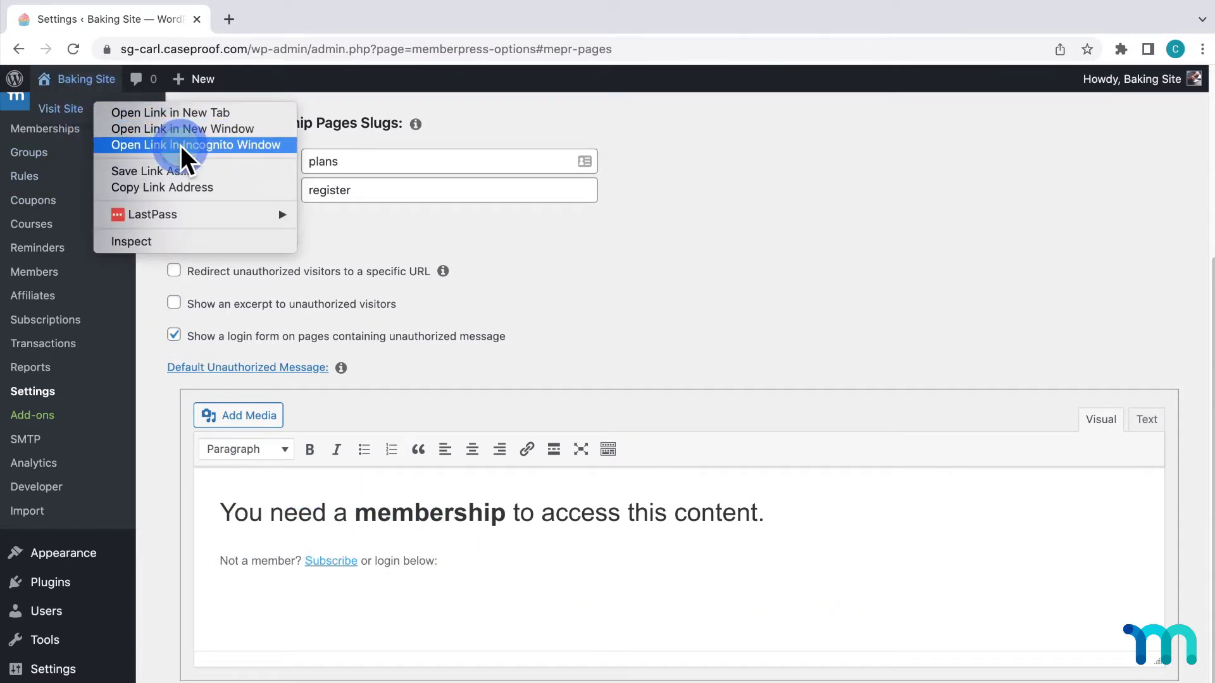
{"action": "left_click", "coordinate": [196, 144]}
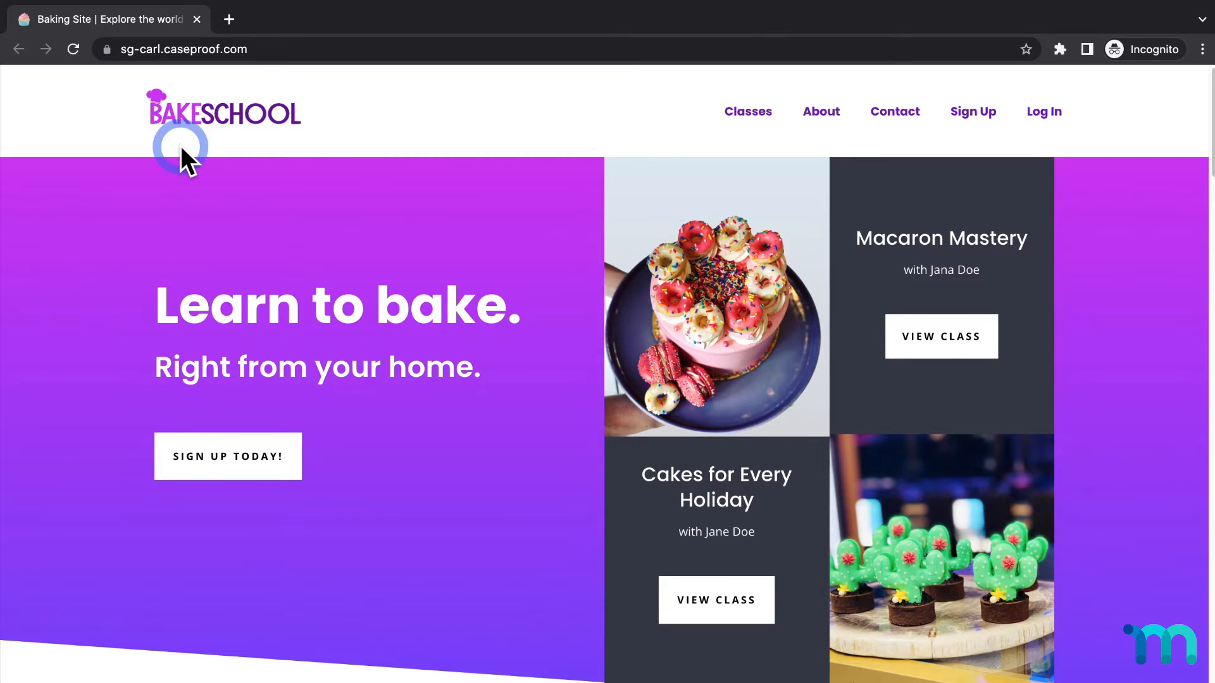
{"action": "mouse_move", "coordinate": [746, 111]}
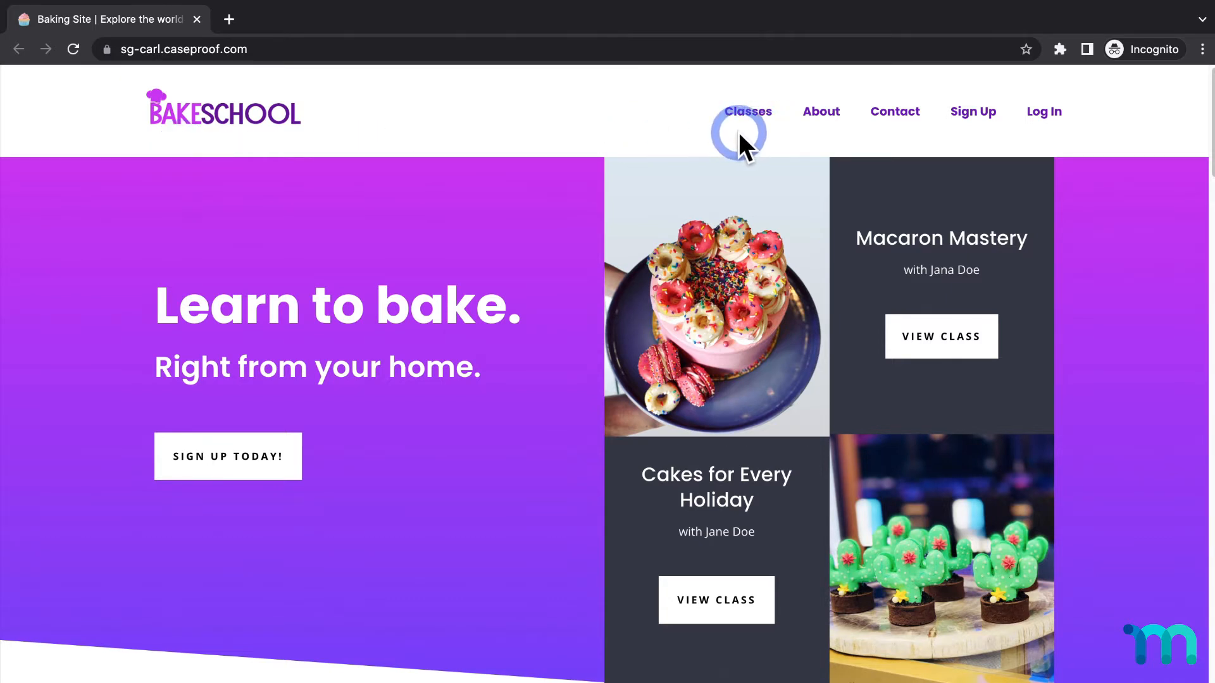
{"action": "mouse_move", "coordinate": [749, 124]}
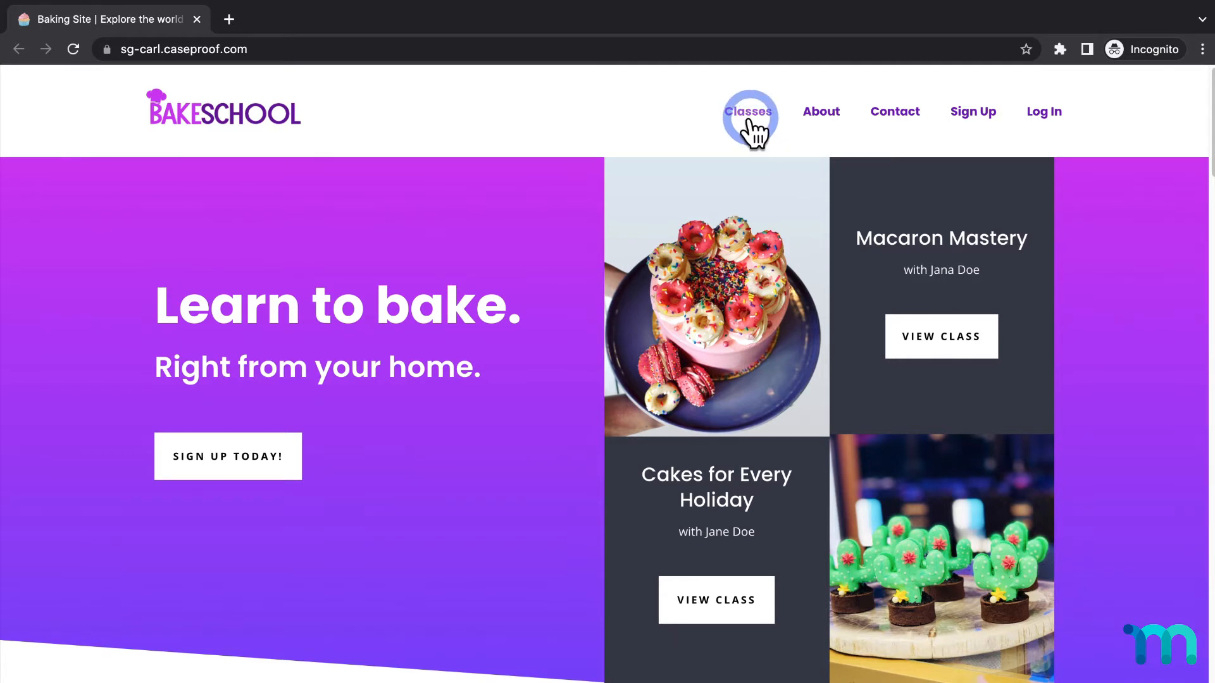
{"action": "mouse_move", "coordinate": [748, 124]}
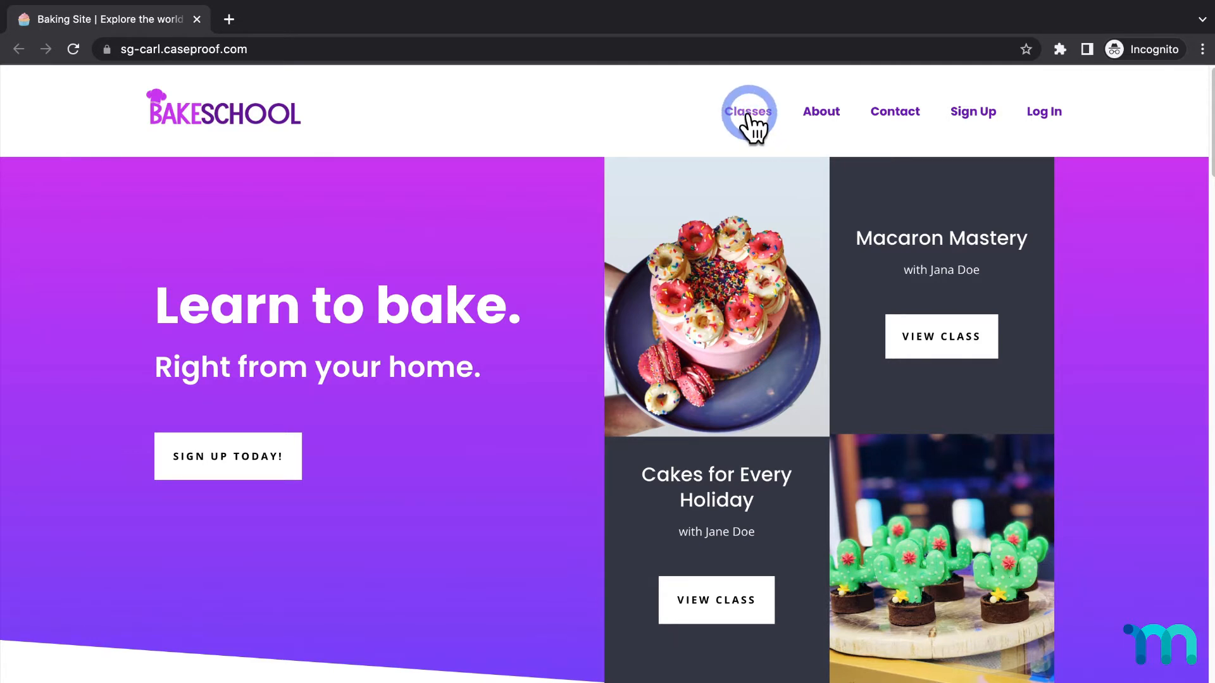
Step: Follow the Classes link in the incognito window as a logged-out visitor
{"action": "left_click", "coordinate": [748, 111]}
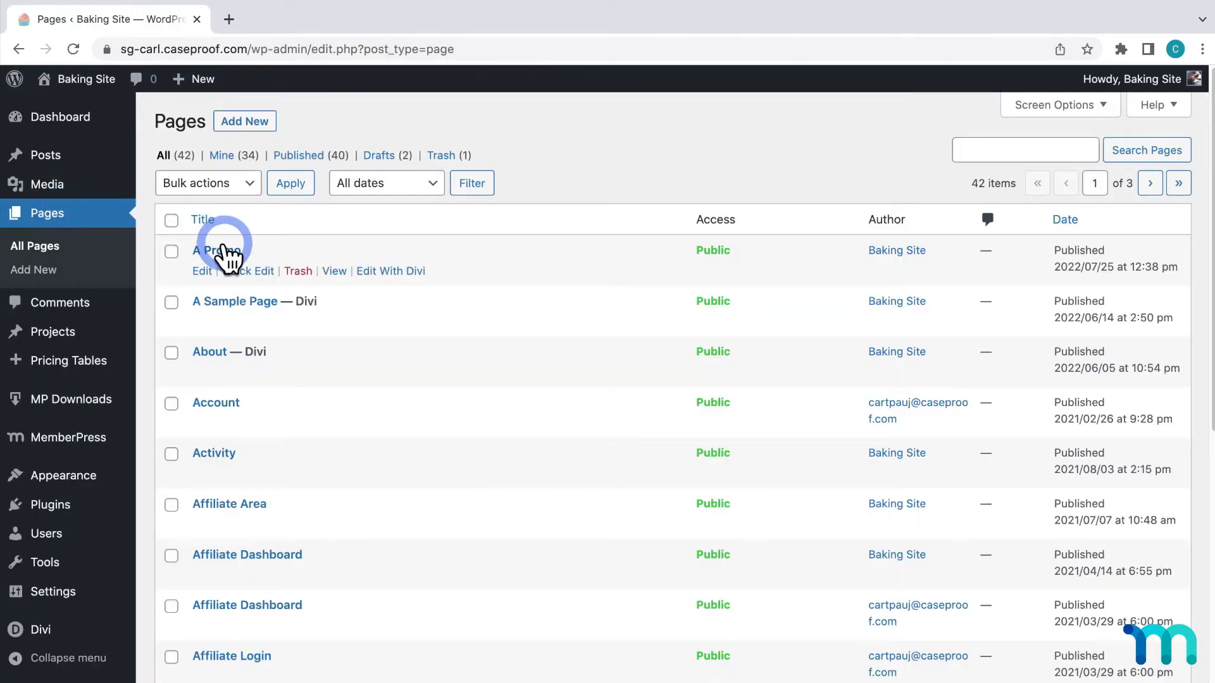
{"action": "left_click", "coordinate": [217, 251]}
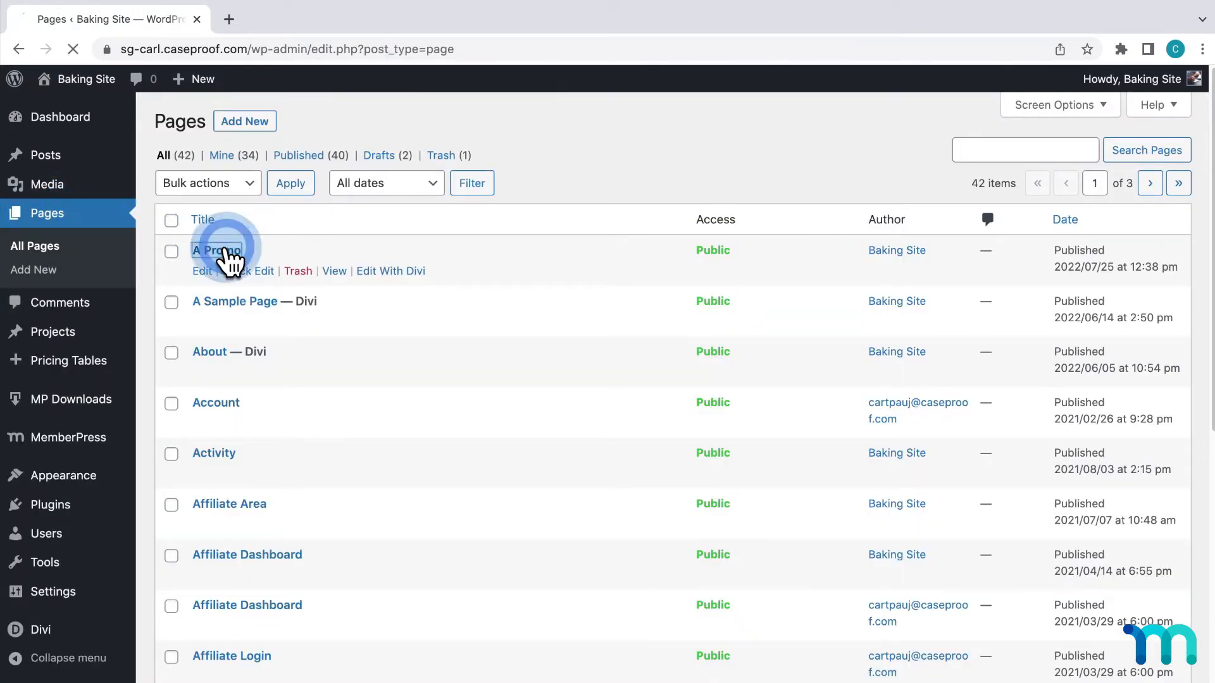
{"action": "left_click", "coordinate": [214, 249]}
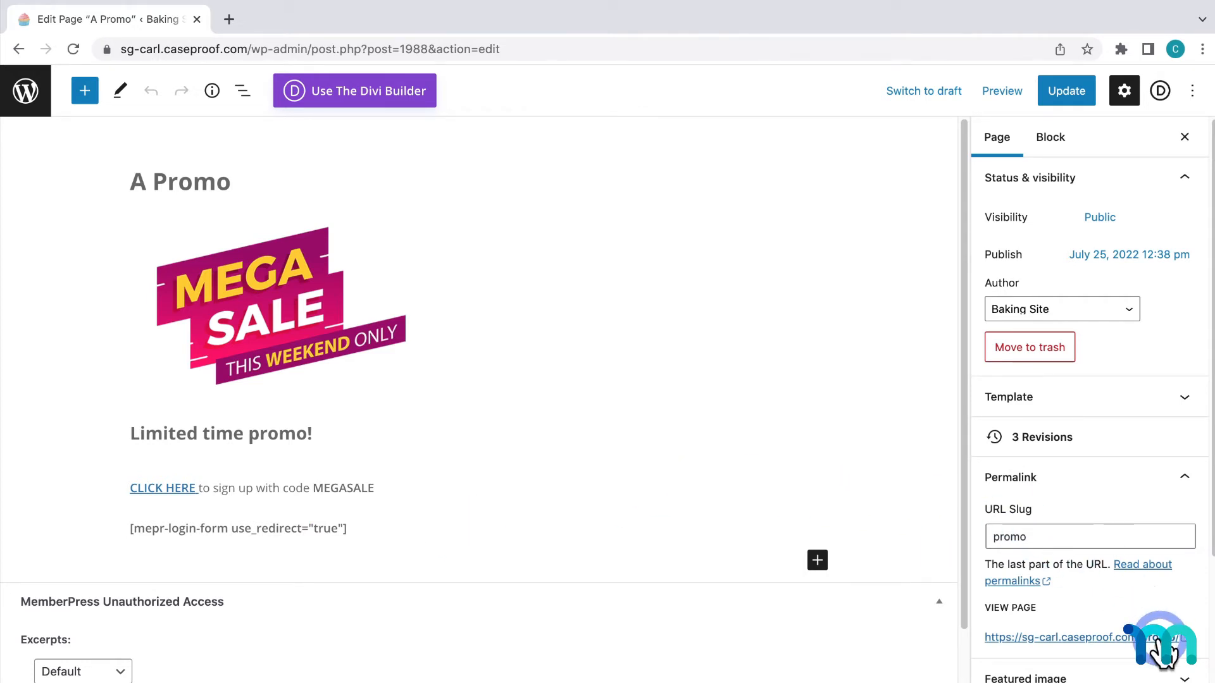
{"action": "right_click", "coordinate": [1060, 637]}
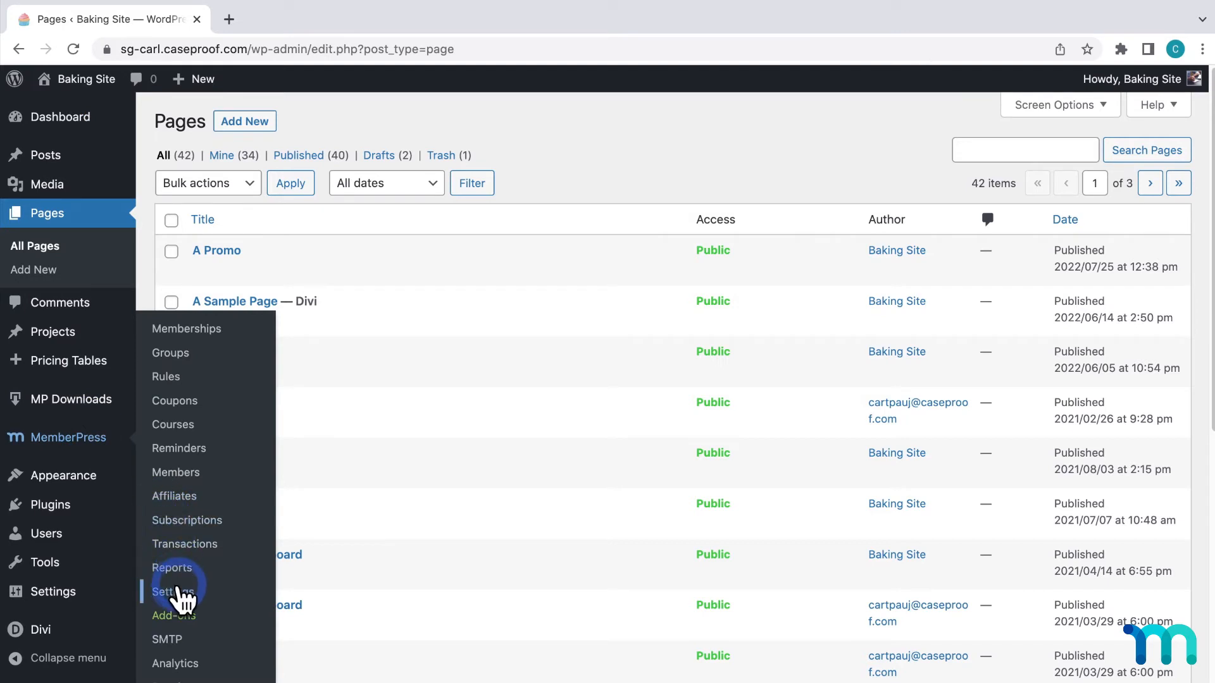
{"action": "left_click", "coordinate": [174, 591]}
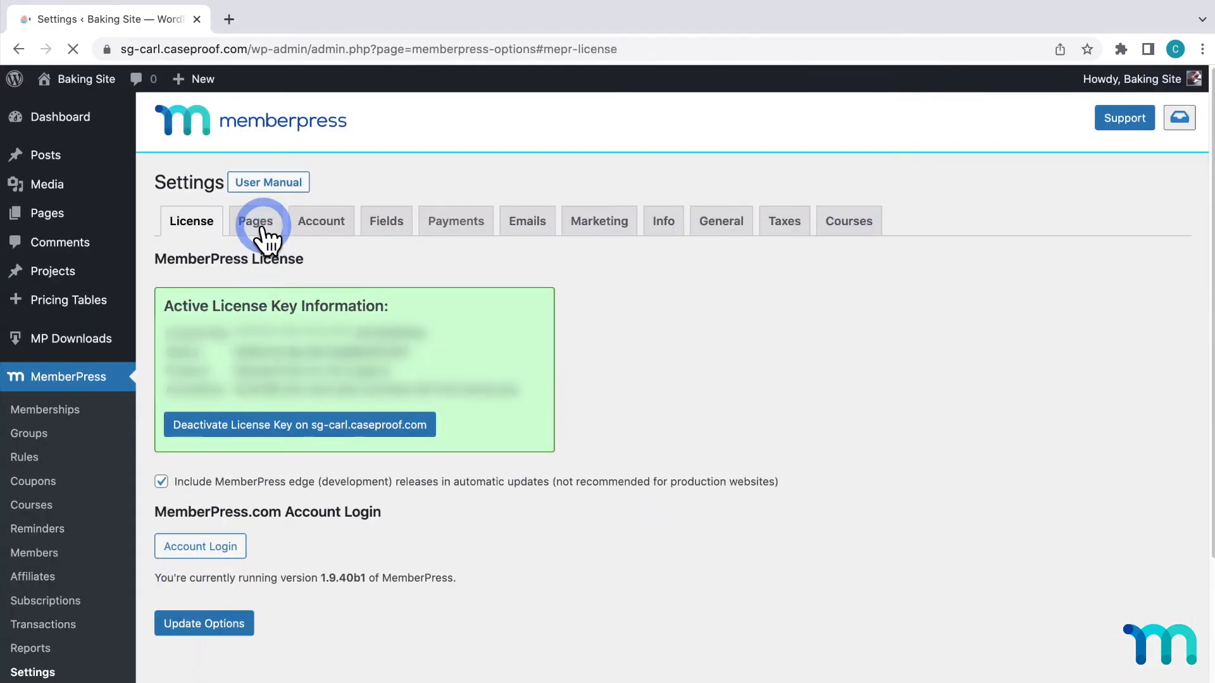
{"action": "left_click", "coordinate": [256, 220]}
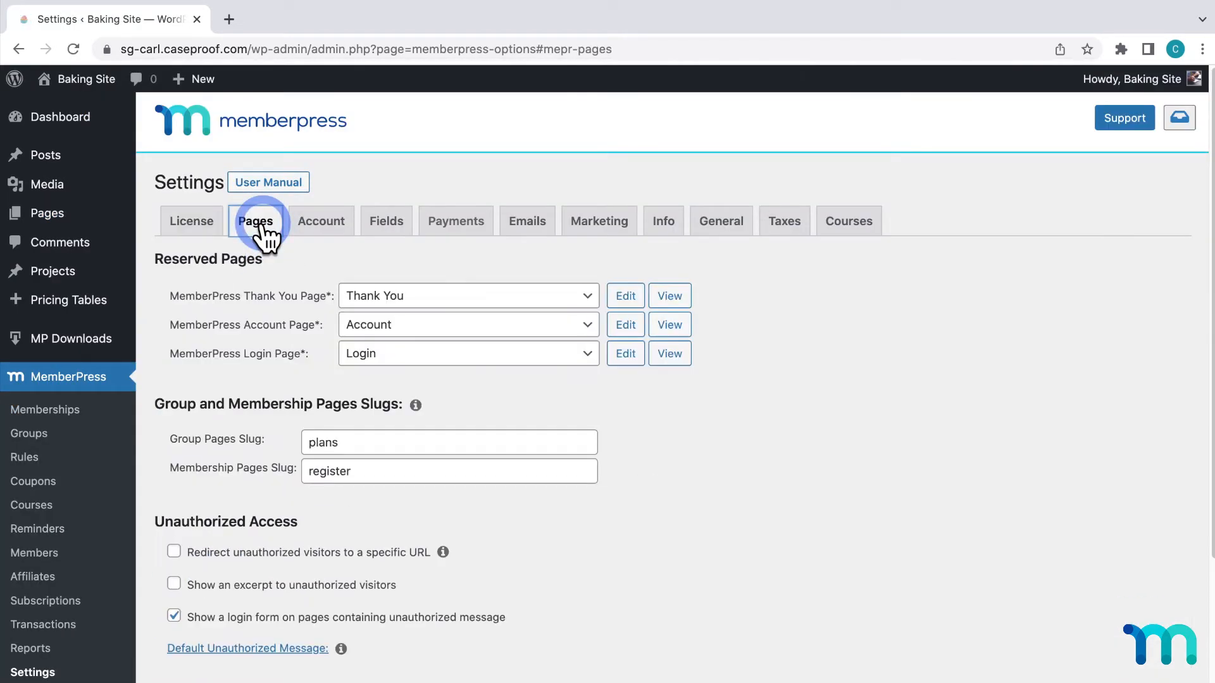
{"action": "scroll", "scroll_direction": "down", "scroll_amount": 3}
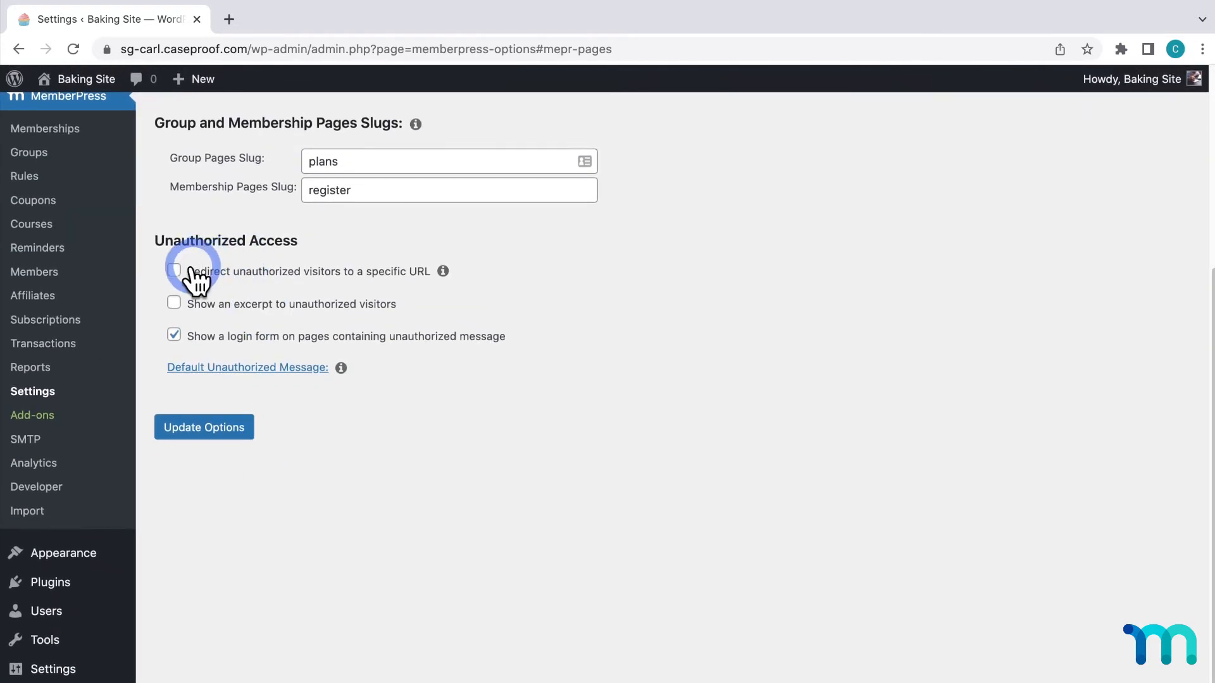
{"action": "left_click", "coordinate": [174, 272]}
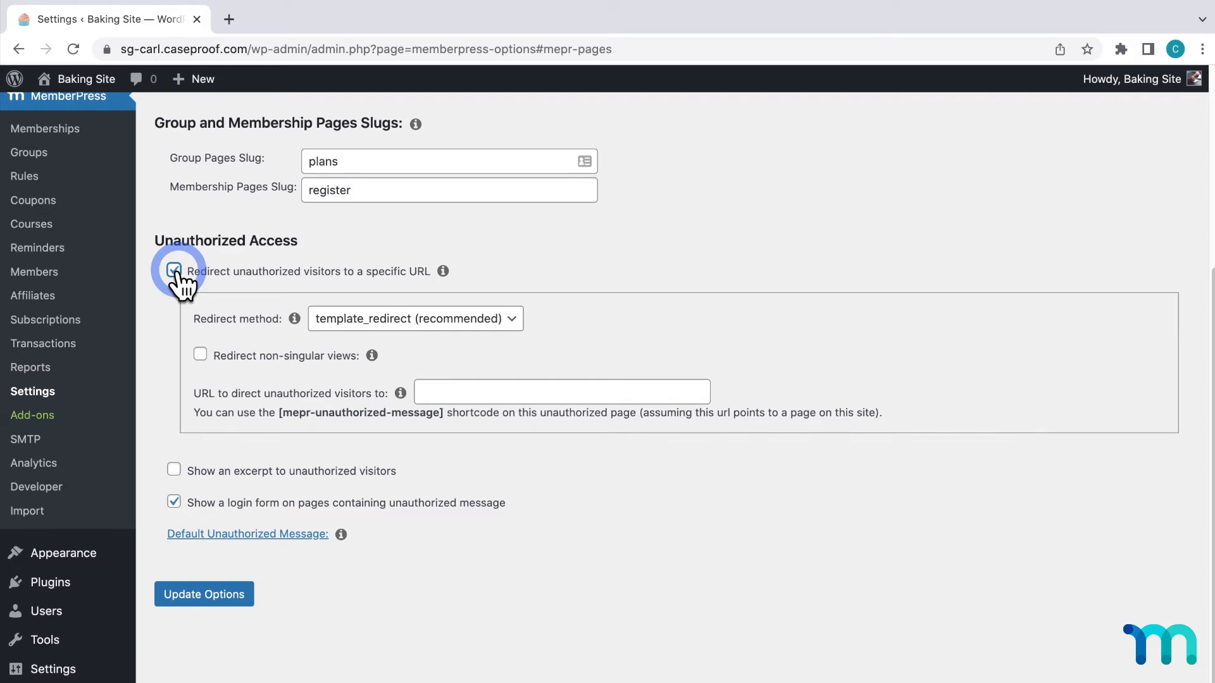
{"action": "left_click", "coordinate": [173, 270]}
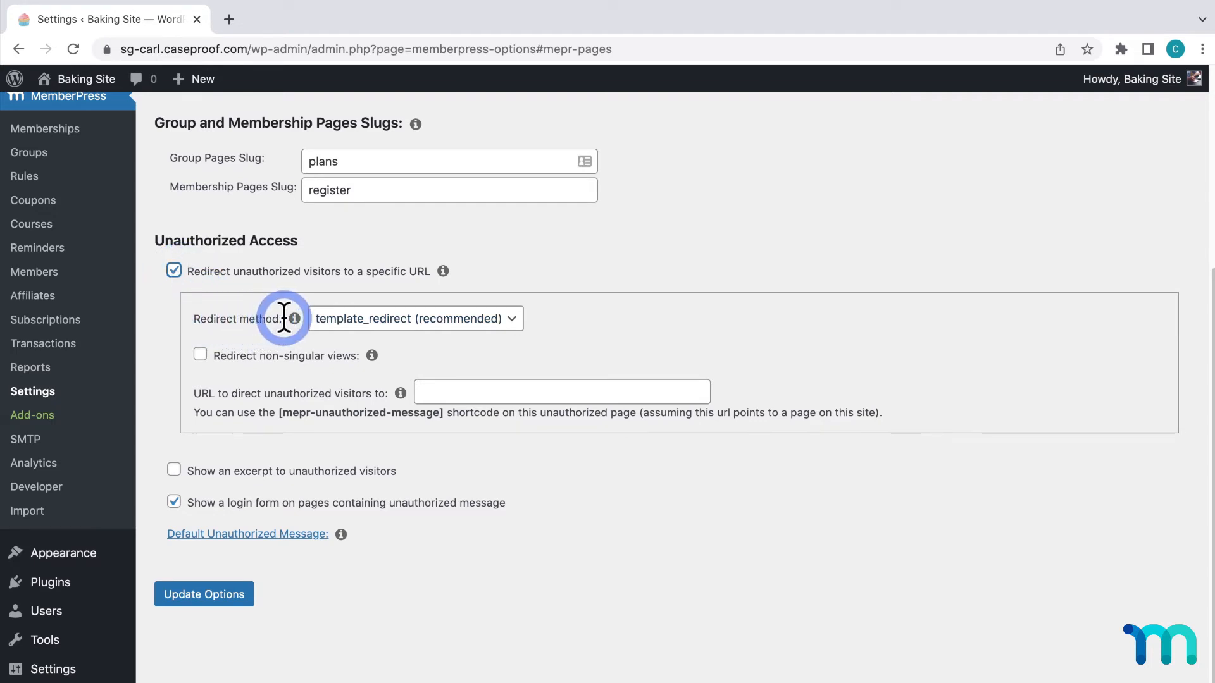
{"action": "mouse_move", "coordinate": [353, 329]}
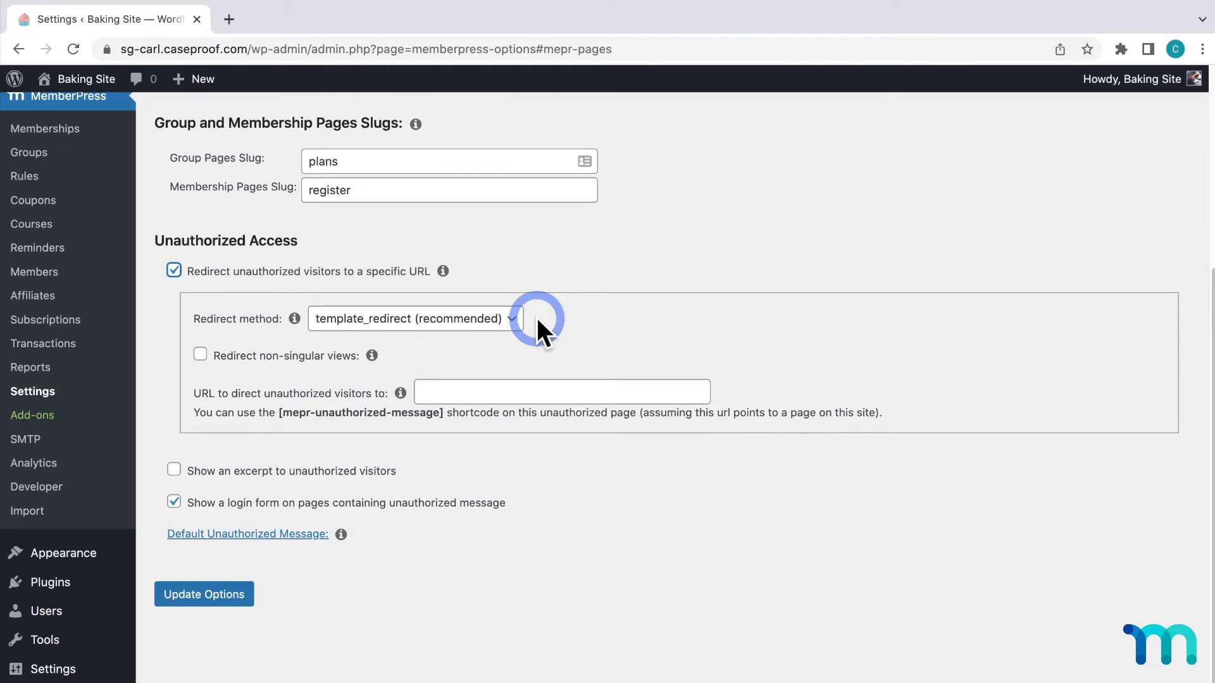
{"action": "left_click", "coordinate": [409, 318]}
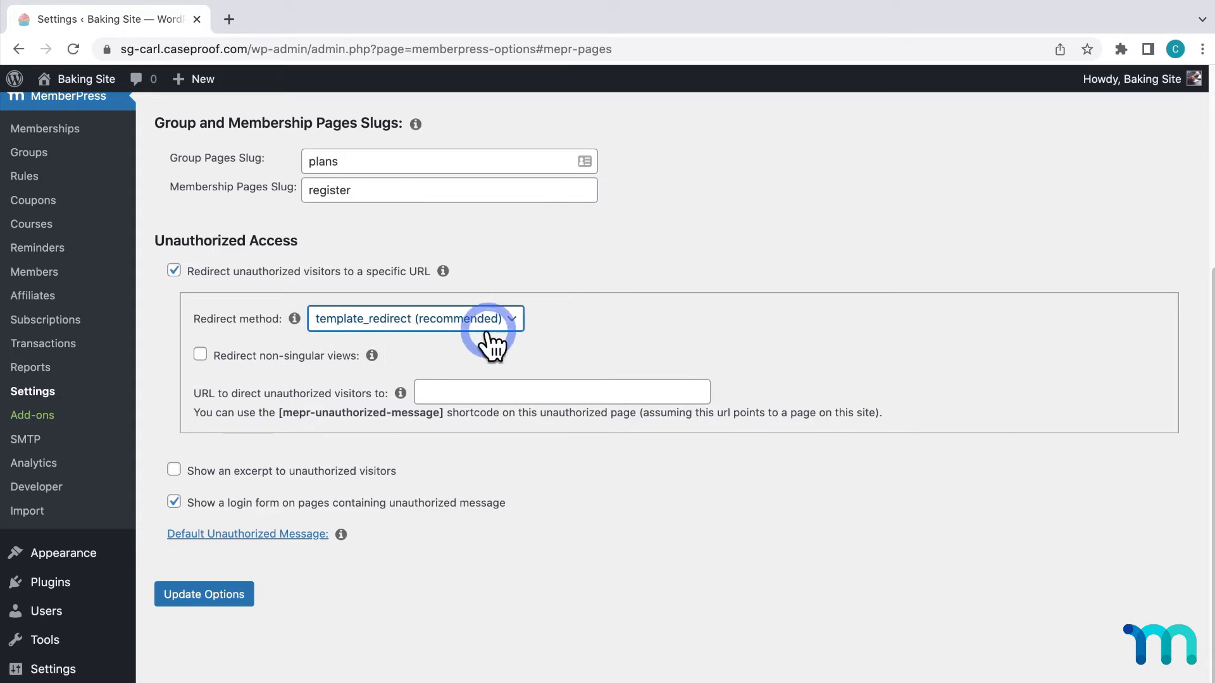
Step: Tick 'Redirect non-singular views' and check its info tooltip
{"action": "left_click", "coordinate": [200, 355]}
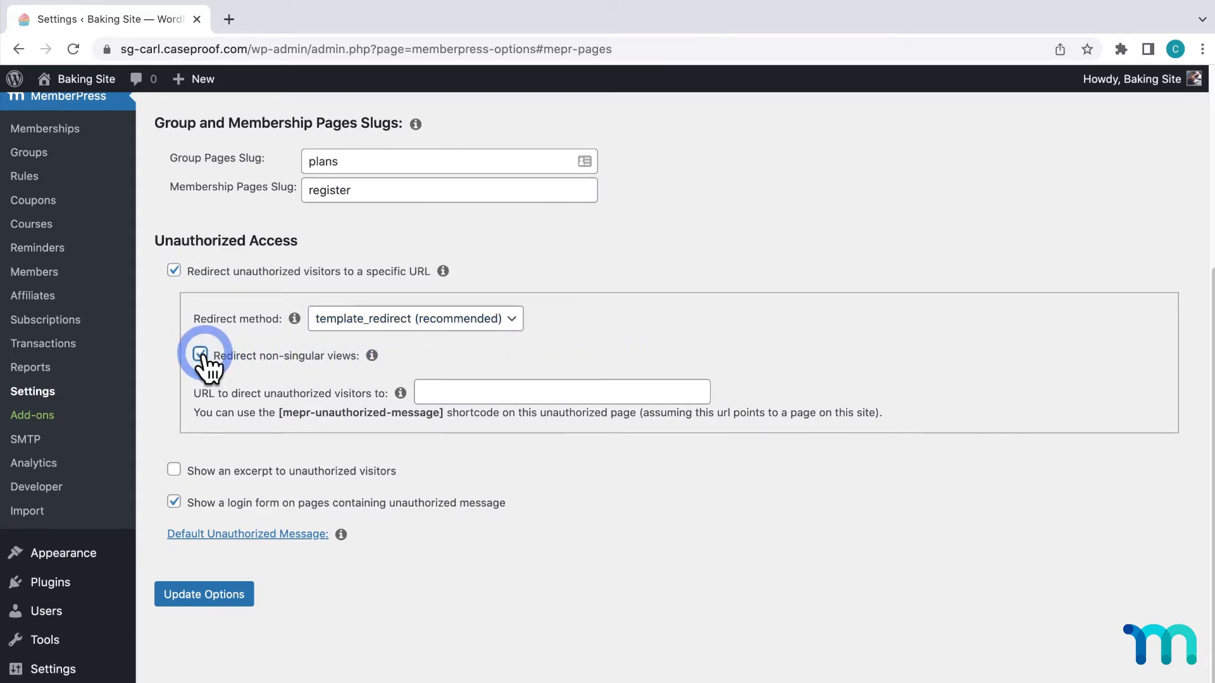
{"action": "left_click", "coordinate": [200, 355]}
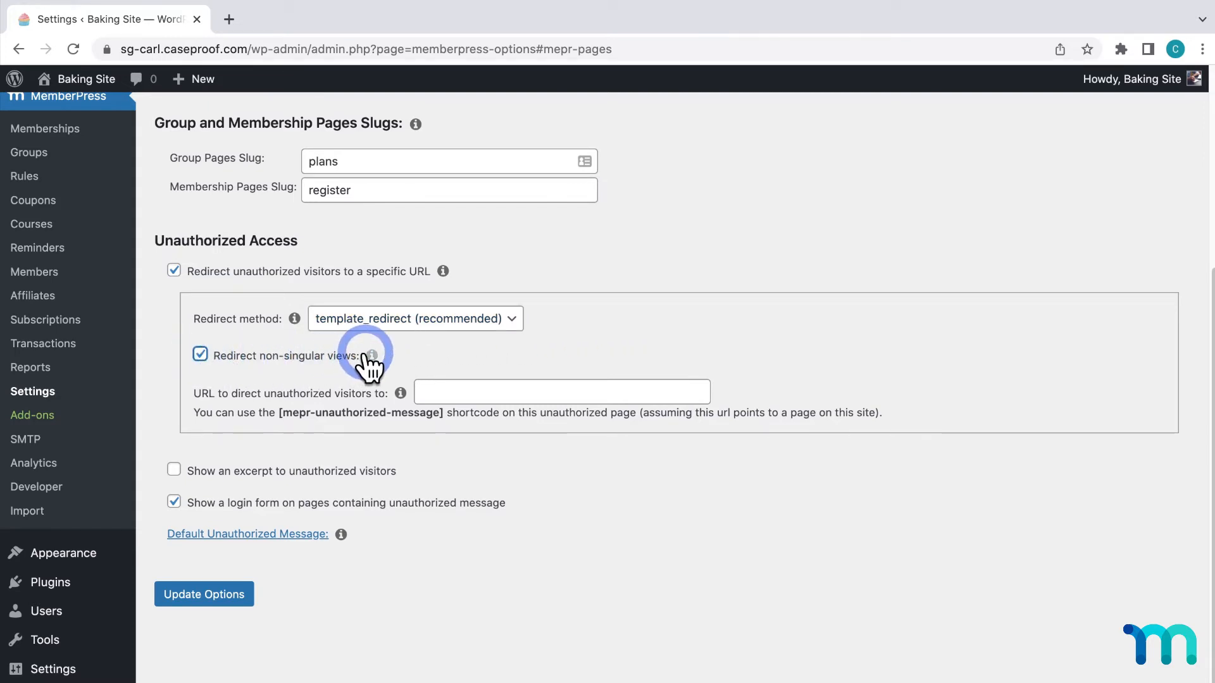
{"action": "left_click", "coordinate": [373, 355]}
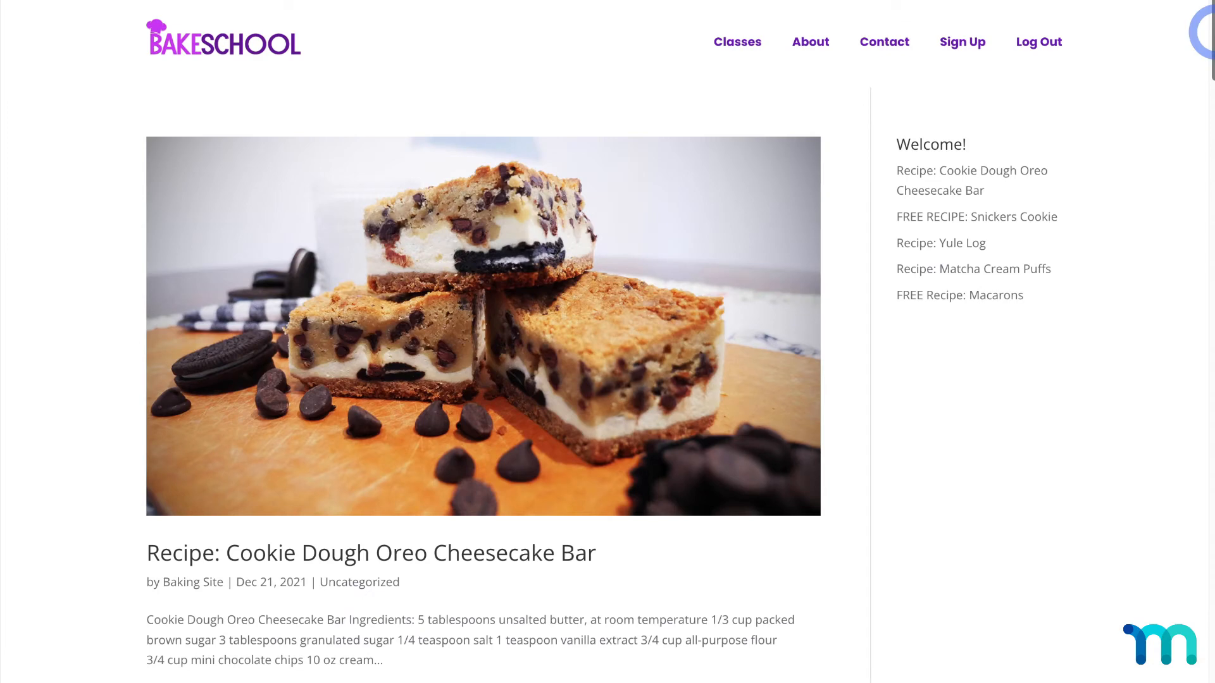
Step: Browse the Bake School blog listing of recipe posts such as Yule Log and Snickers Cookie
{"action": "scroll", "scroll_direction": "down", "scroll_amount": 3}
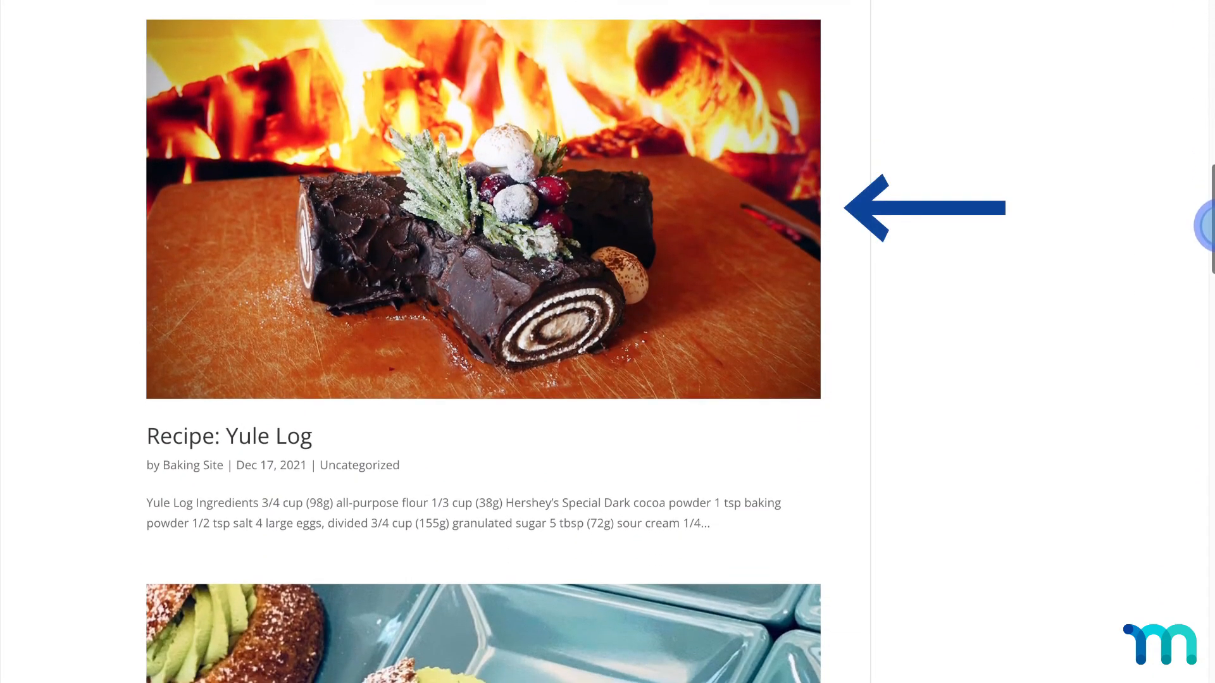
{"action": "left_click", "coordinate": [924, 208]}
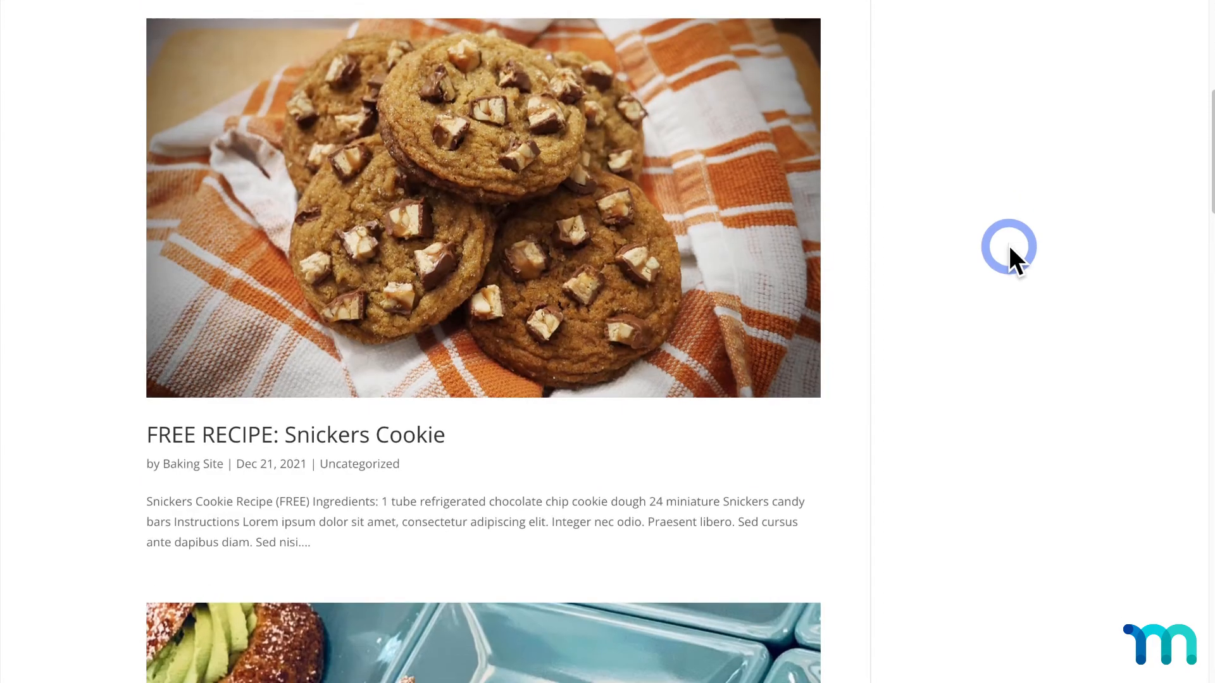
{"action": "scroll", "scroll_direction": "down", "scroll_amount": 3}
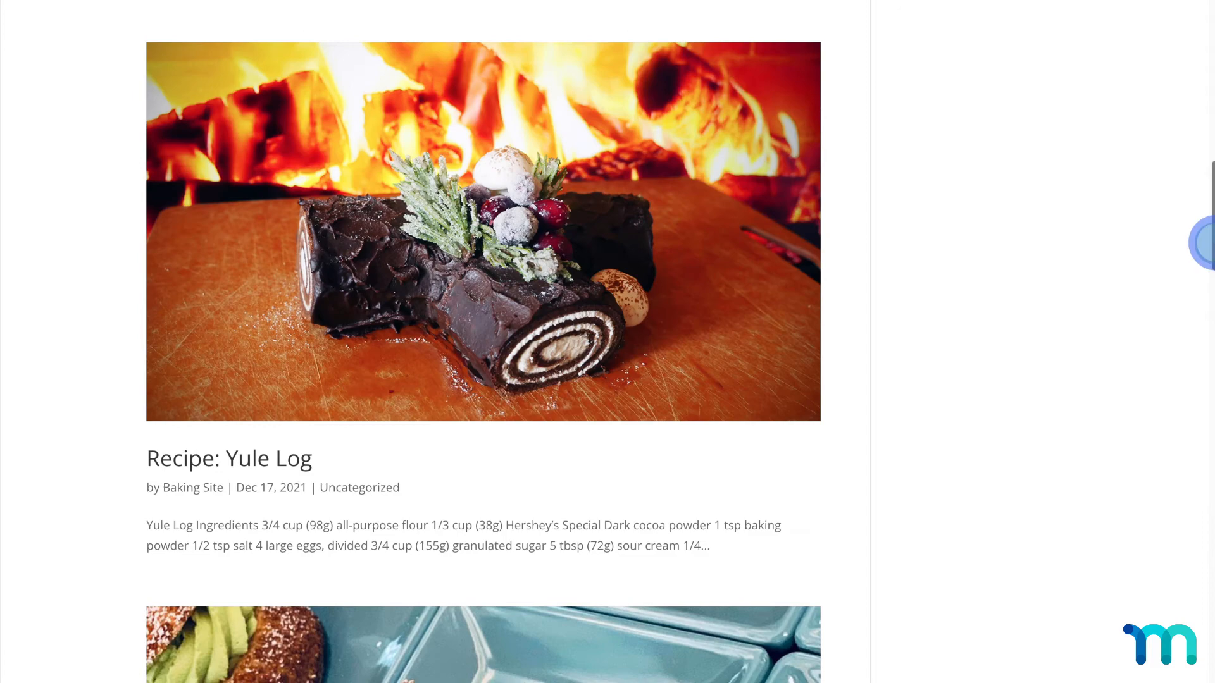
{"action": "scroll", "scroll_direction": "down", "scroll_amount": 3}
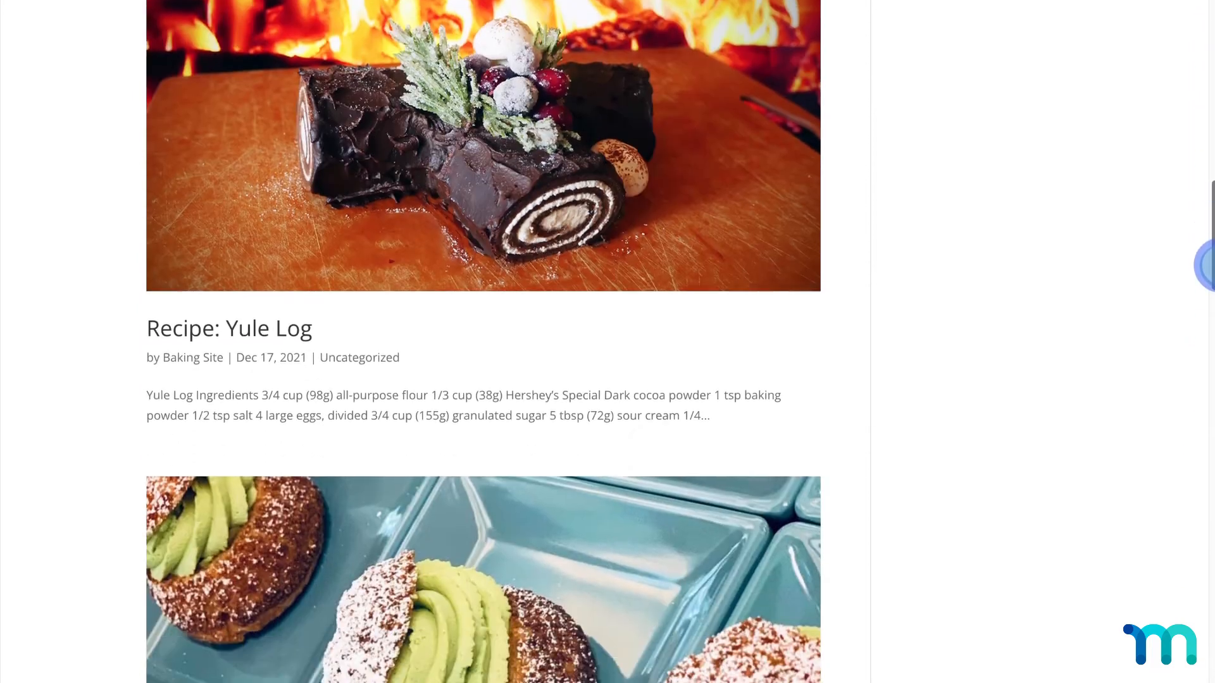
{"action": "scroll", "scroll_direction": "down", "scroll_amount": 3}
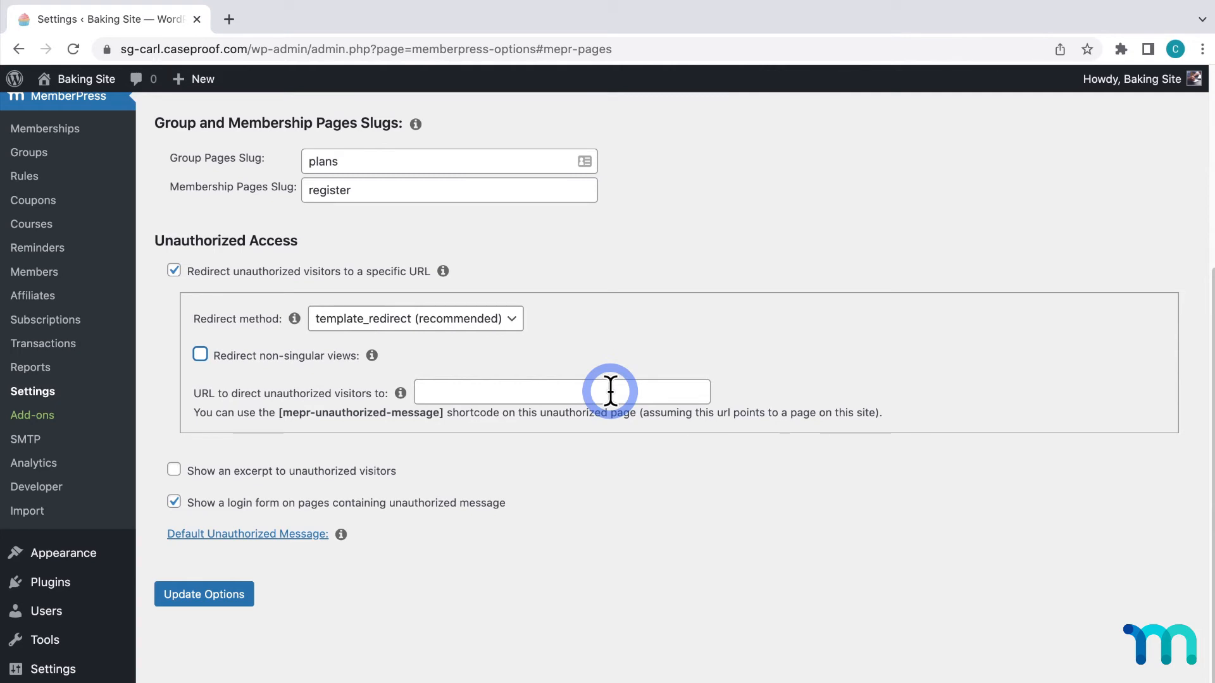
Step: Fill the 'URL to direct unauthorized visitors to' field with /promo/
{"action": "left_click", "coordinate": [559, 391]}
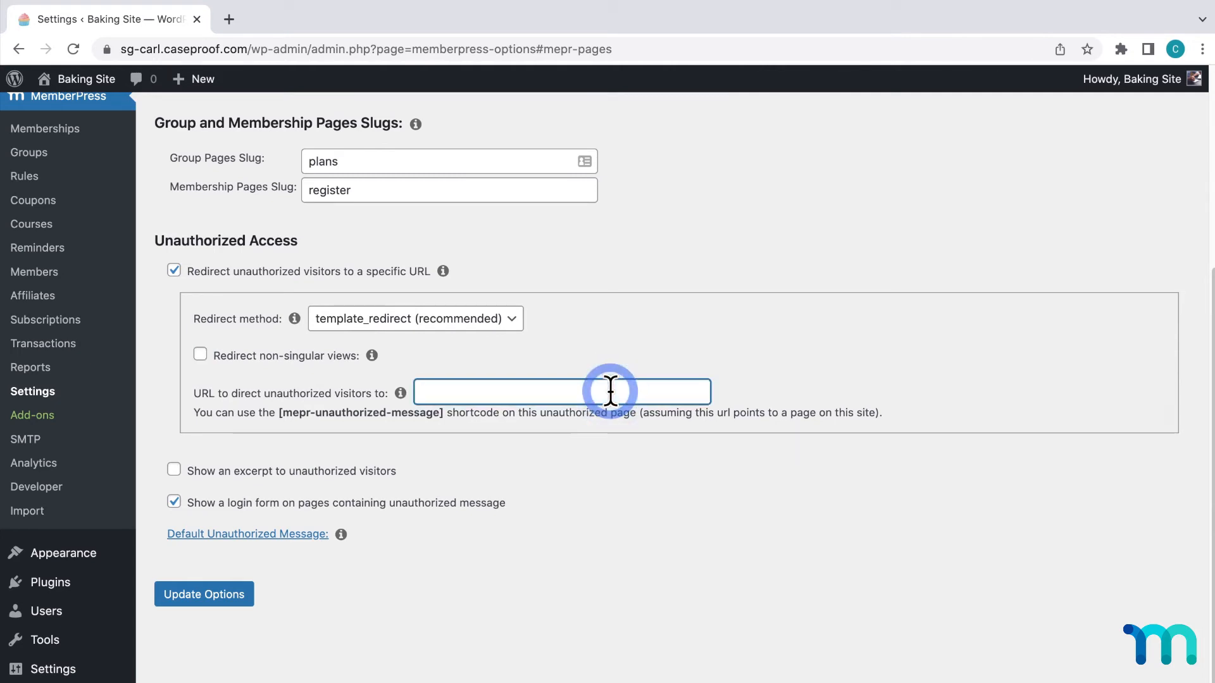
{"action": "type", "text": "https://sg-carl.caseproof.com/promo/"}
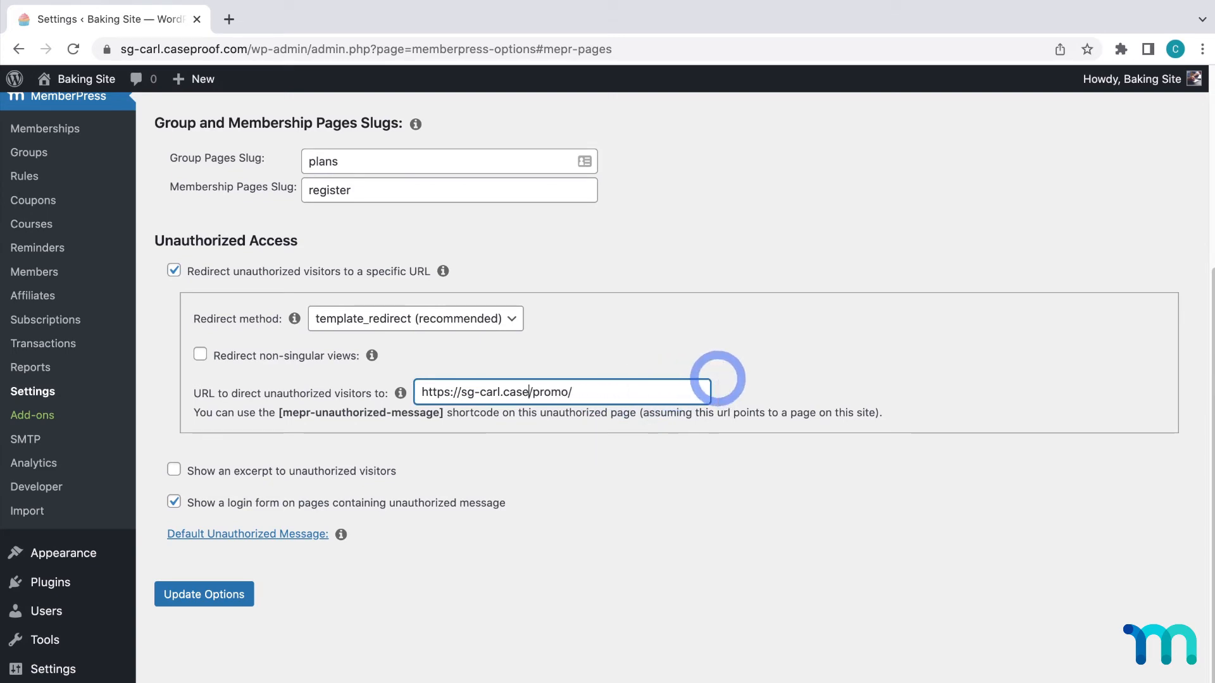
{"action": "type", "text": "/promo/"}
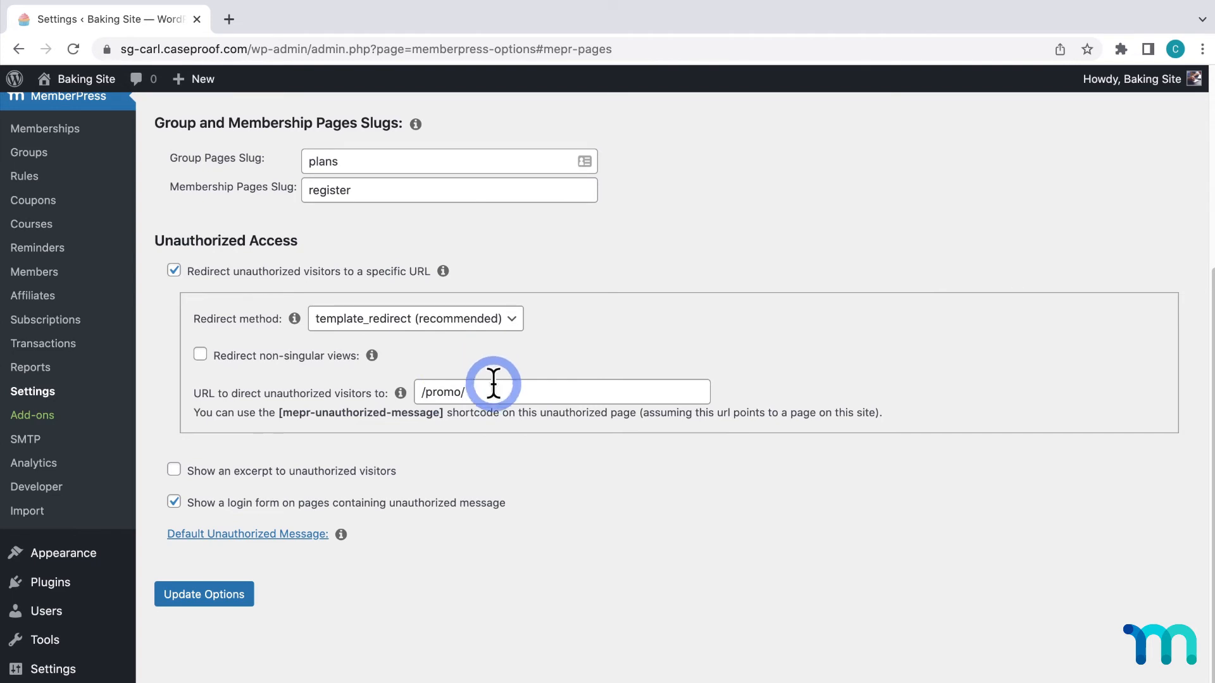
{"action": "type", "text": "http://"}
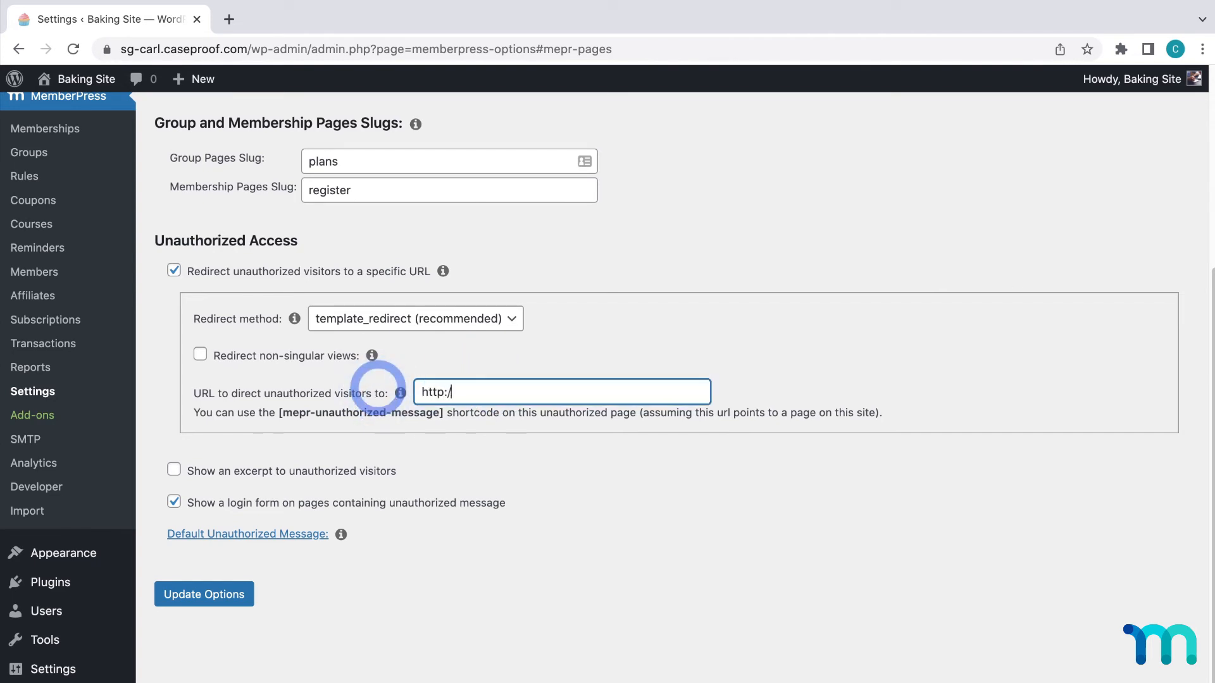
{"action": "type", "text": "www.google.co"}
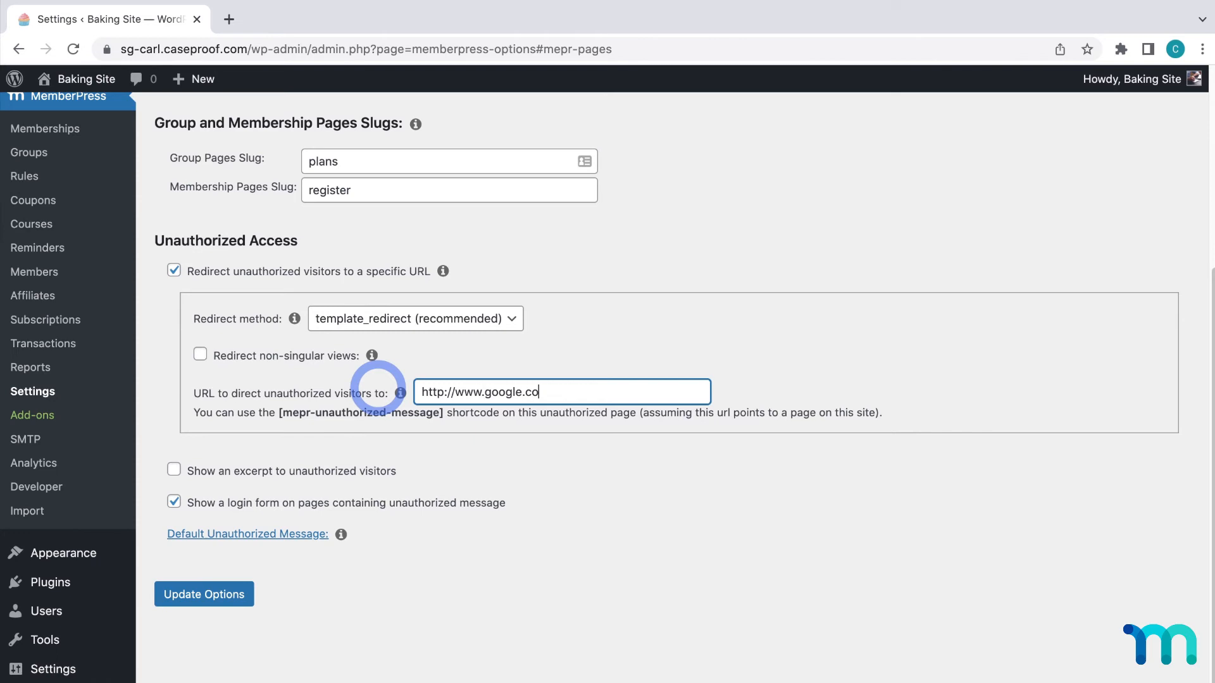
{"action": "type", "text": "m"}
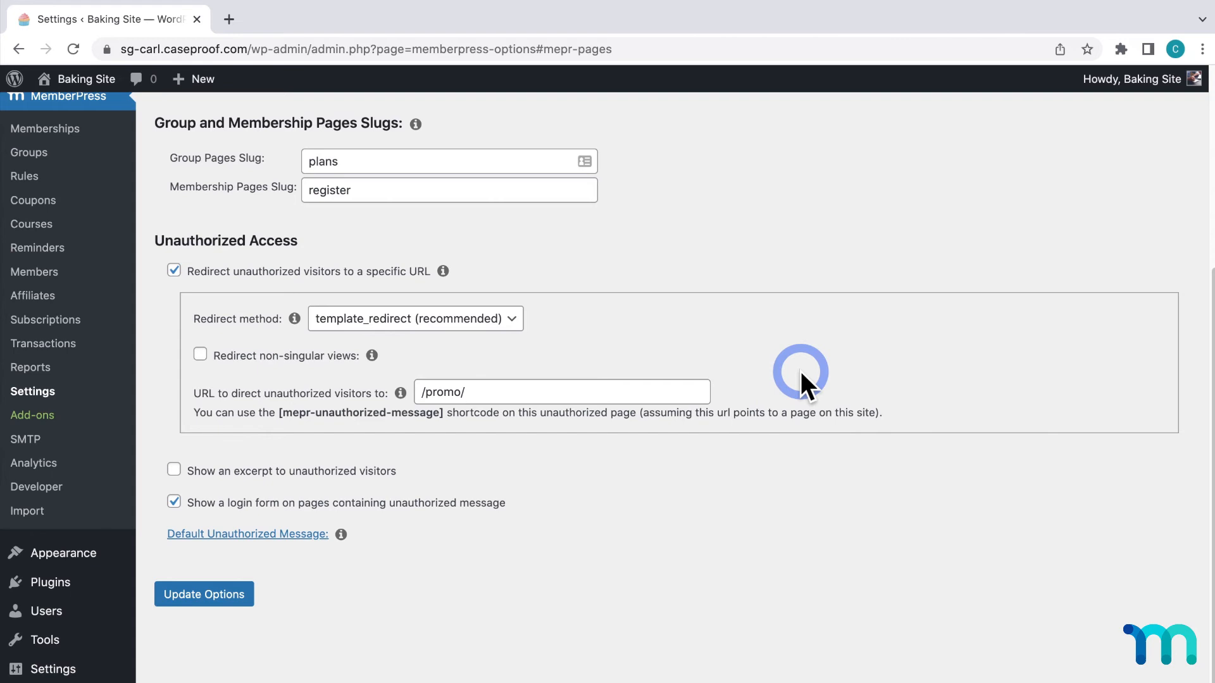
Step: Save the options with /promo/ as the unauthorized redirect and bring up the site link's menu
{"action": "left_click", "coordinate": [204, 594]}
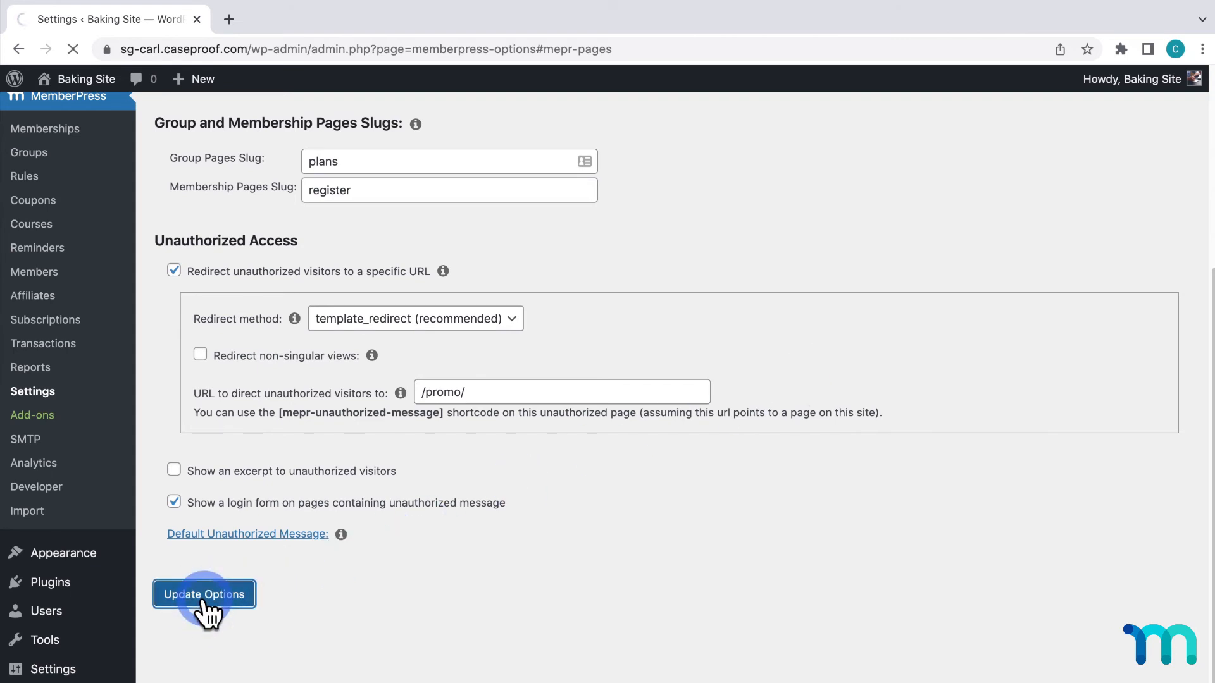
{"action": "left_click", "coordinate": [203, 594]}
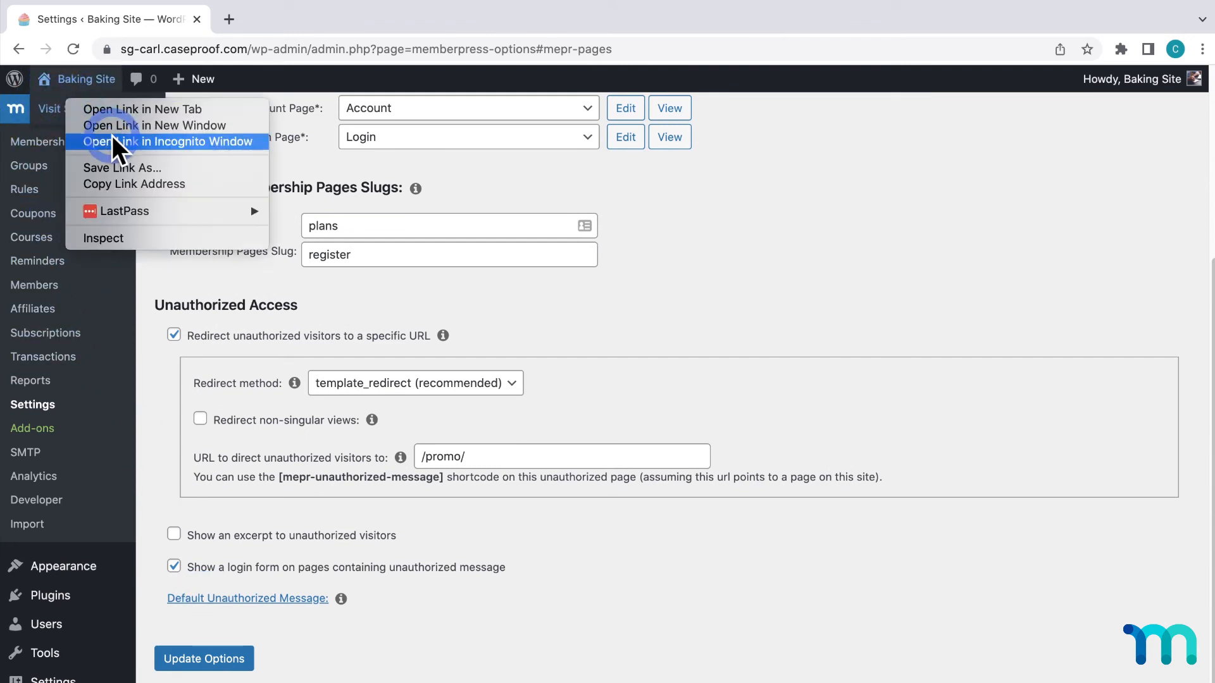
Step: Privately visit Classes, confirm it lands on the /promo/ login page, then close the window
{"action": "left_click", "coordinate": [168, 141]}
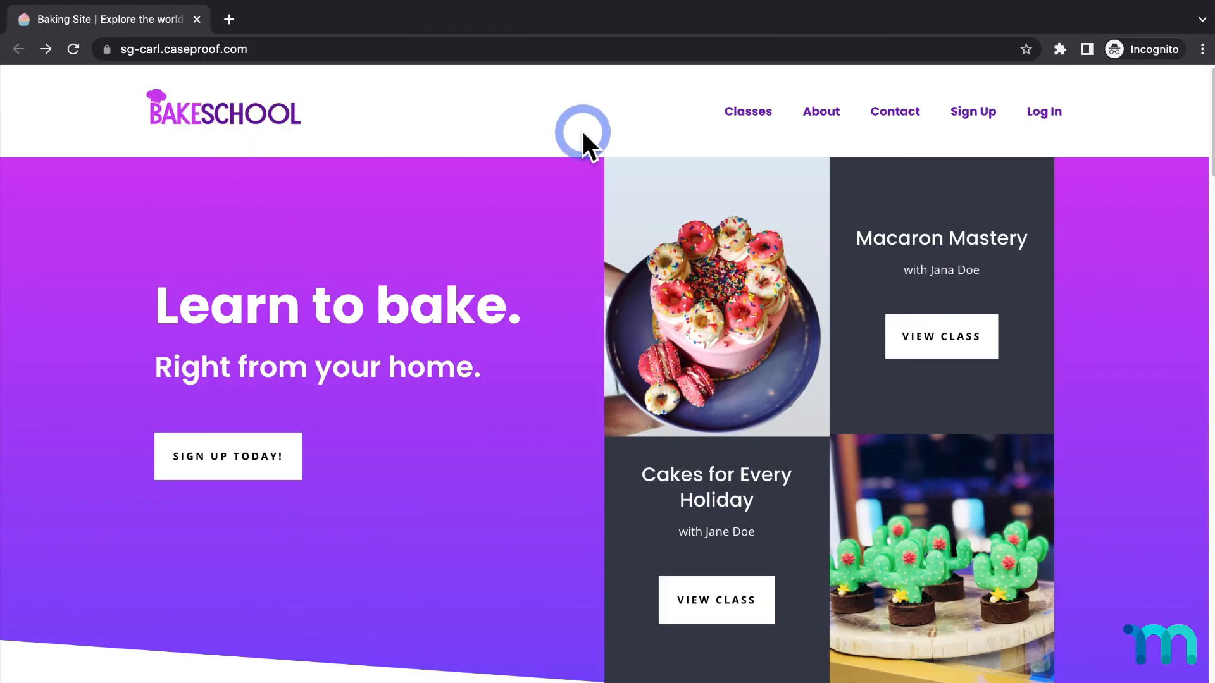
{"action": "left_click", "coordinate": [746, 110]}
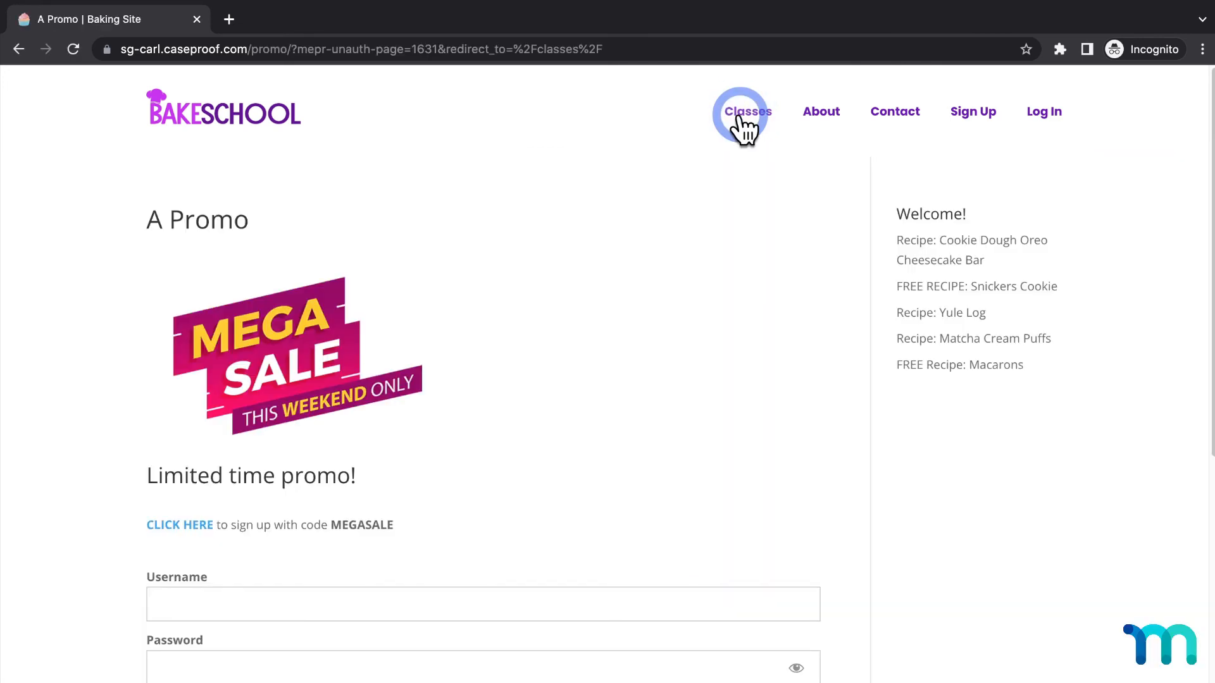
{"action": "scroll", "scroll_direction": "down", "scroll_amount": 3}
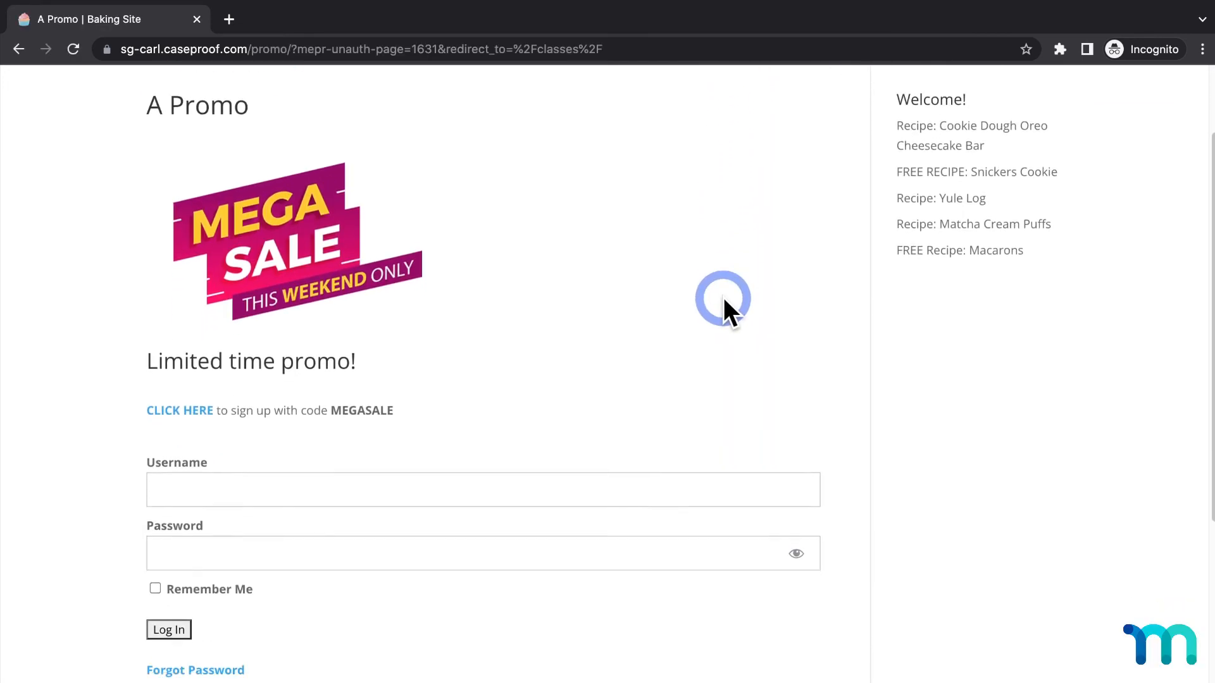
{"action": "scroll", "scroll_direction": "down", "scroll_amount": 3}
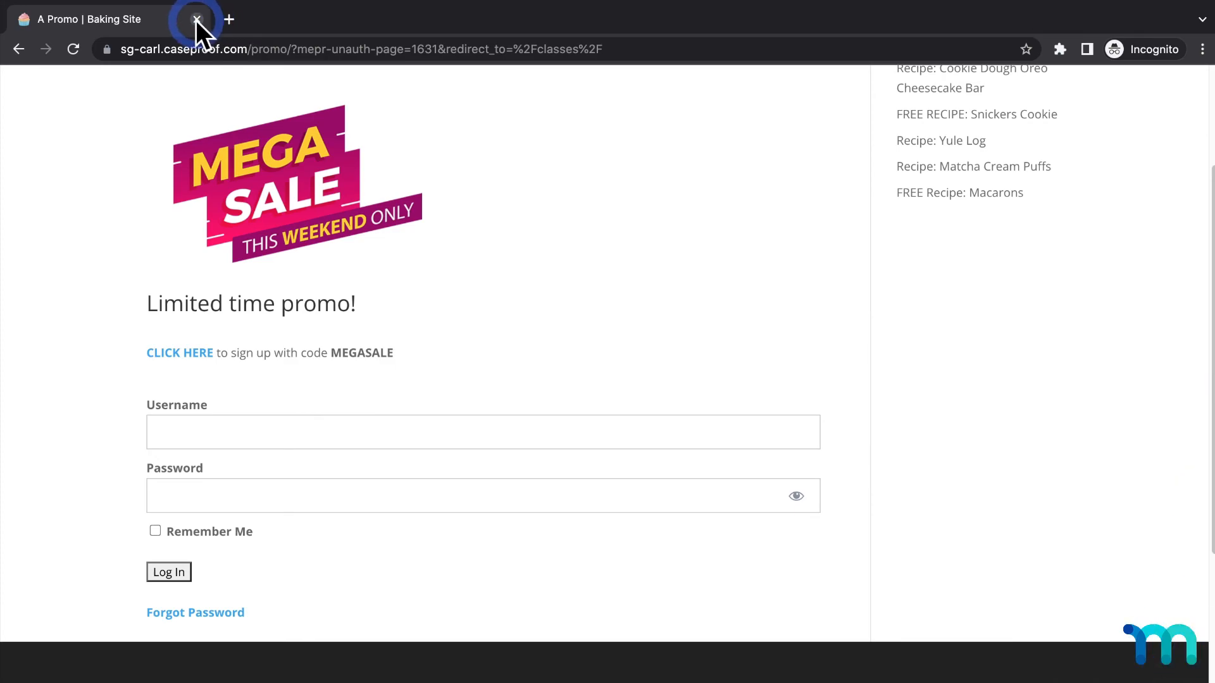
{"action": "left_click", "coordinate": [197, 18]}
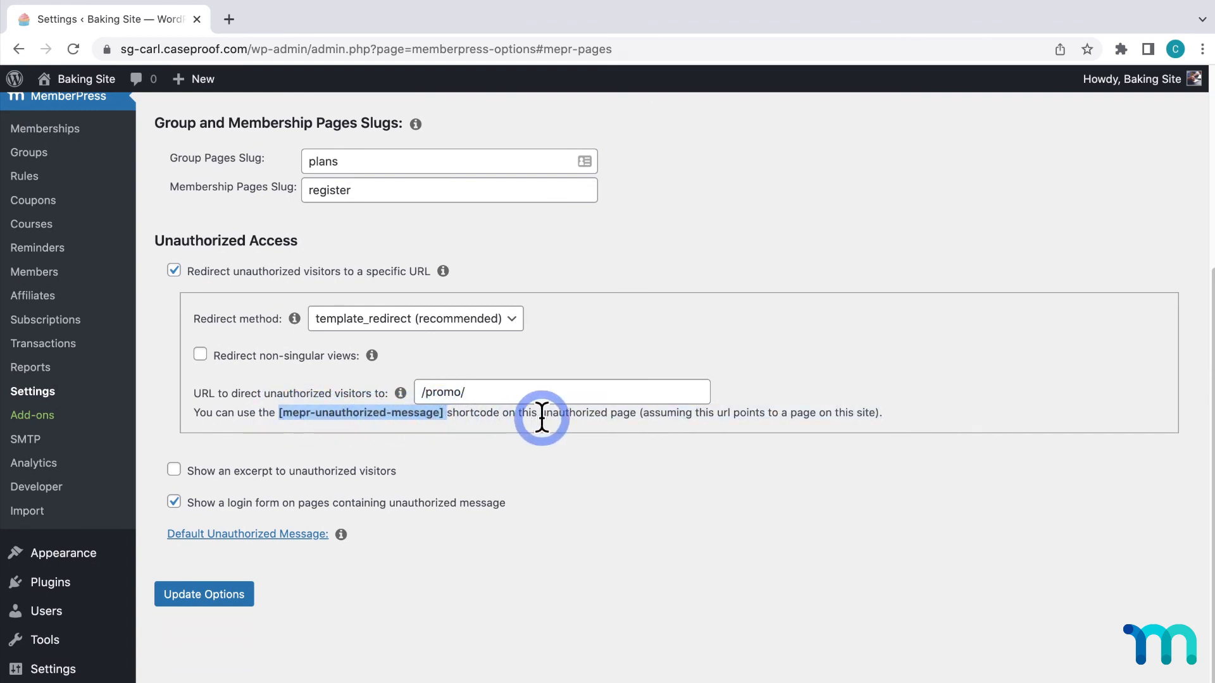
{"action": "mouse_move", "coordinate": [448, 415]}
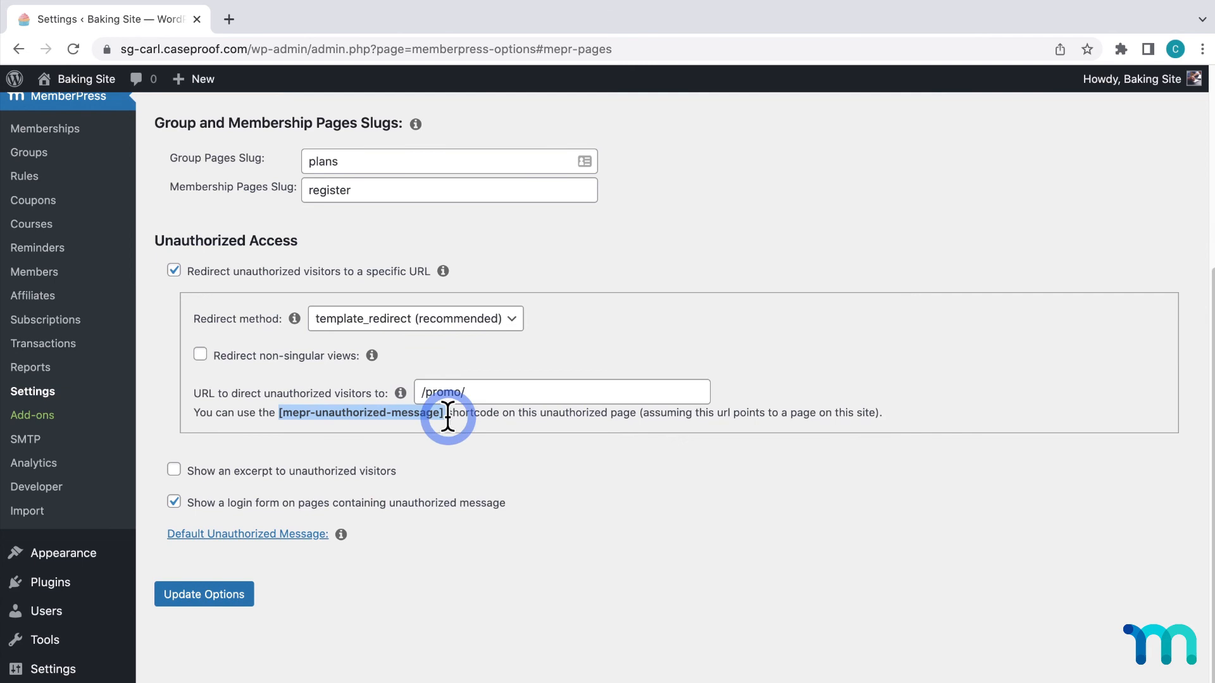